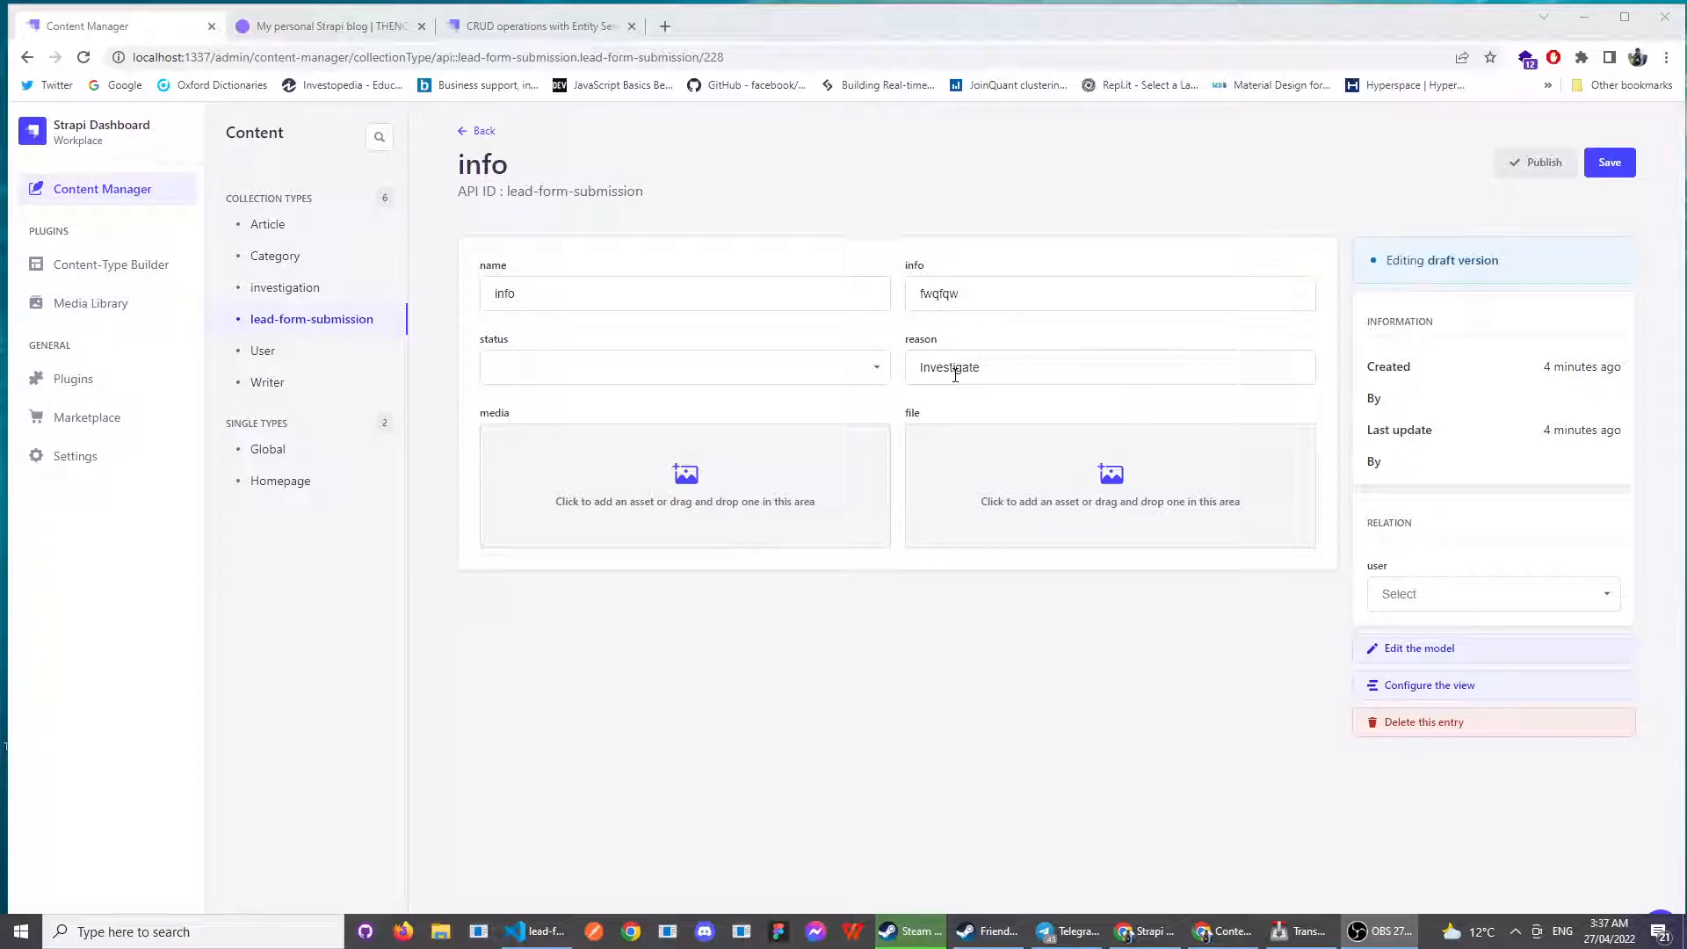
pyautogui.moveTo(728, 740)
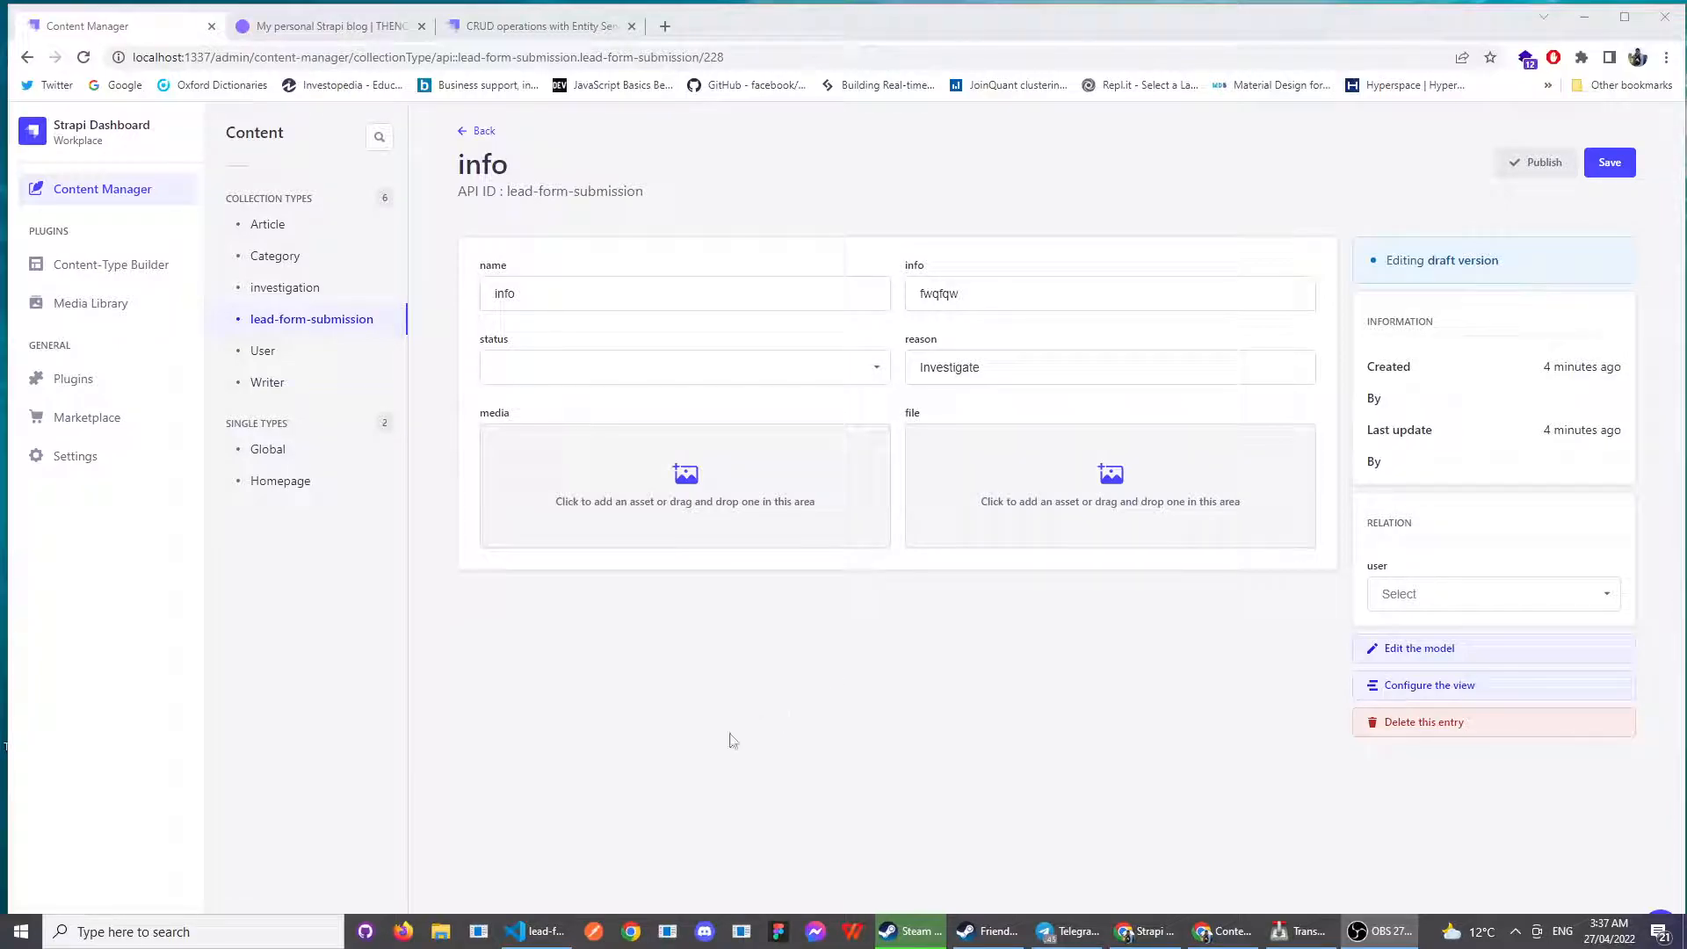
# - Switch between the controller code, the admin entry page and the website's contact form
pyautogui.click(536, 931)
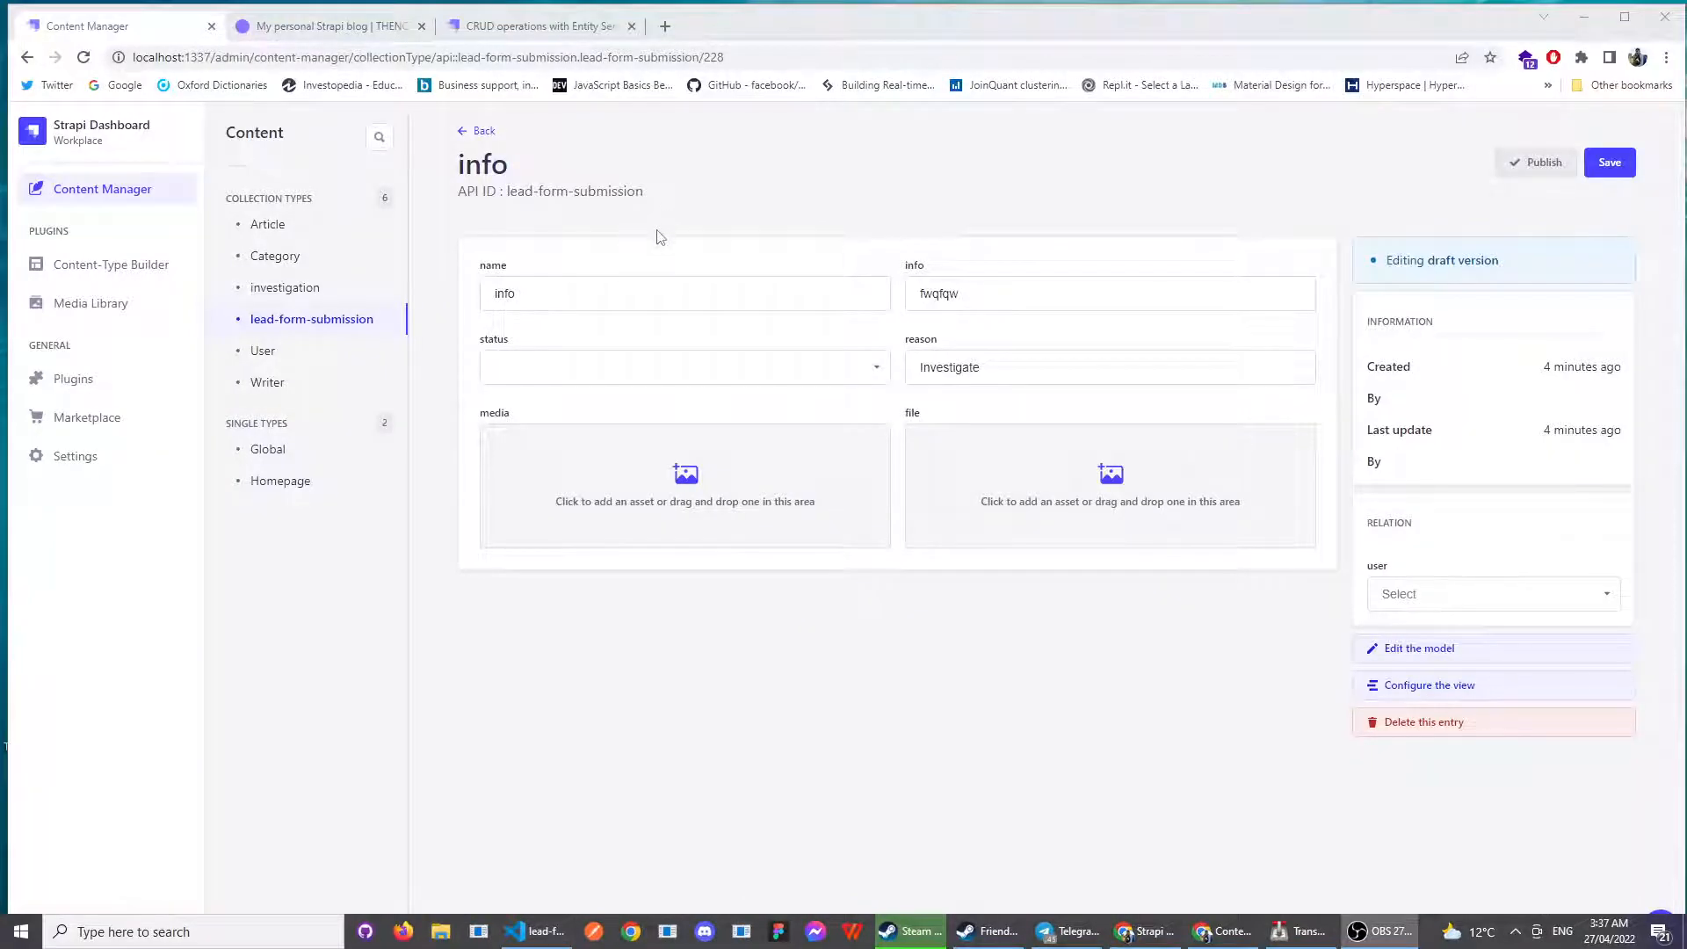
pyautogui.moveTo(685, 488)
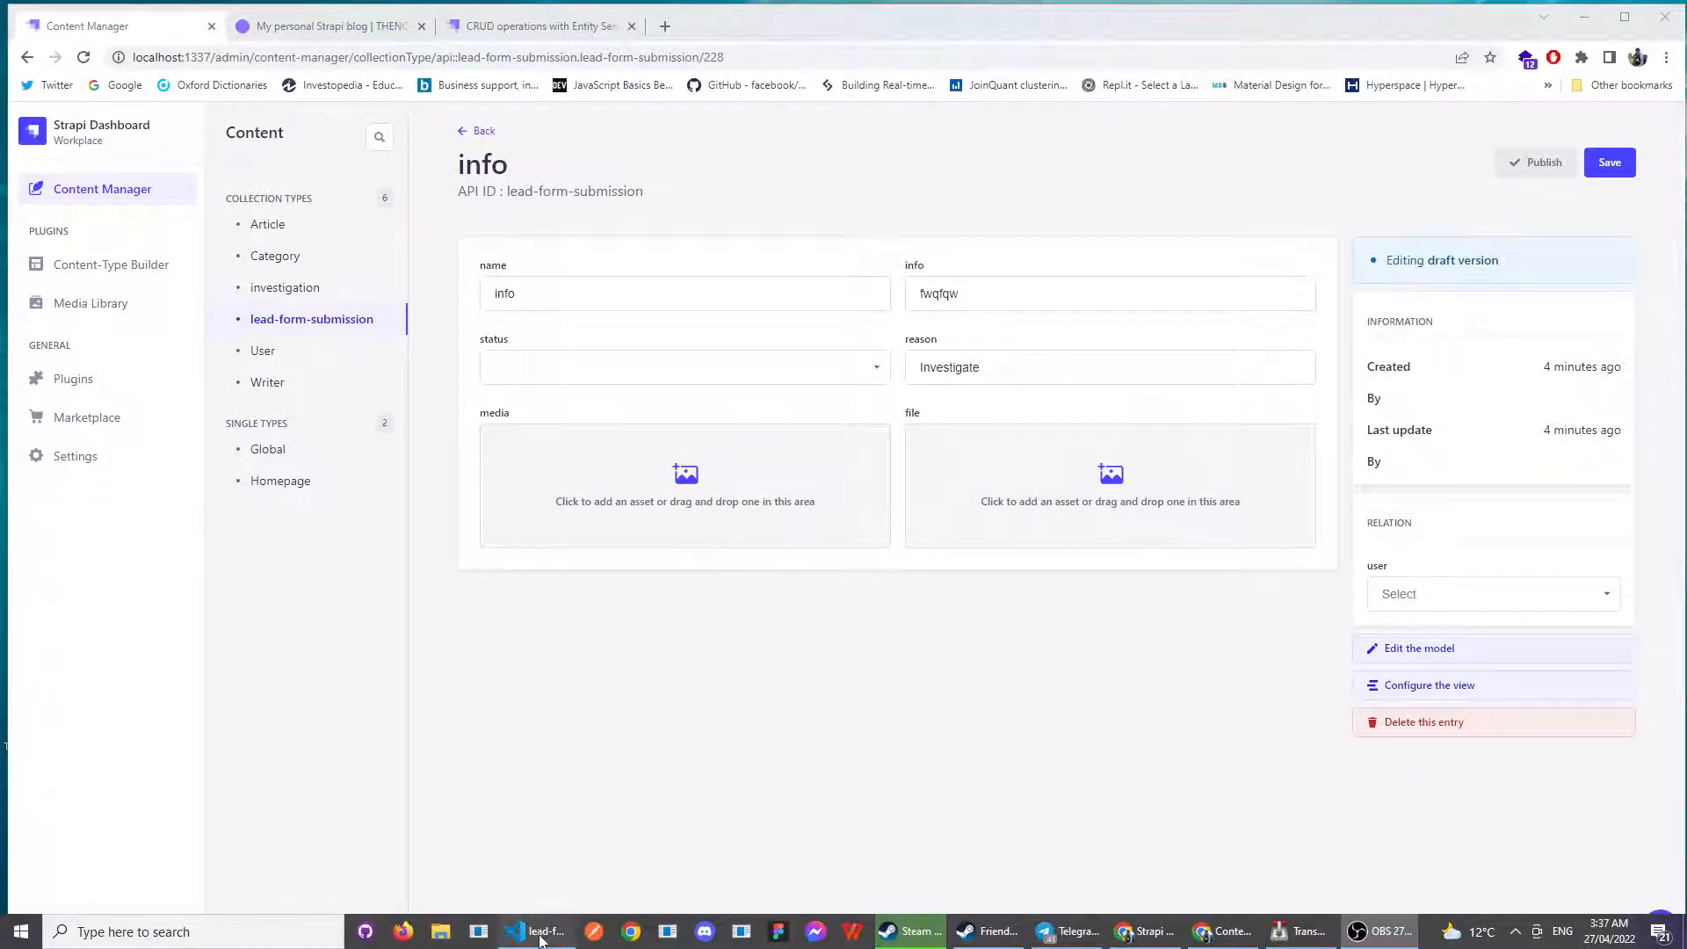
pyautogui.click(536, 931)
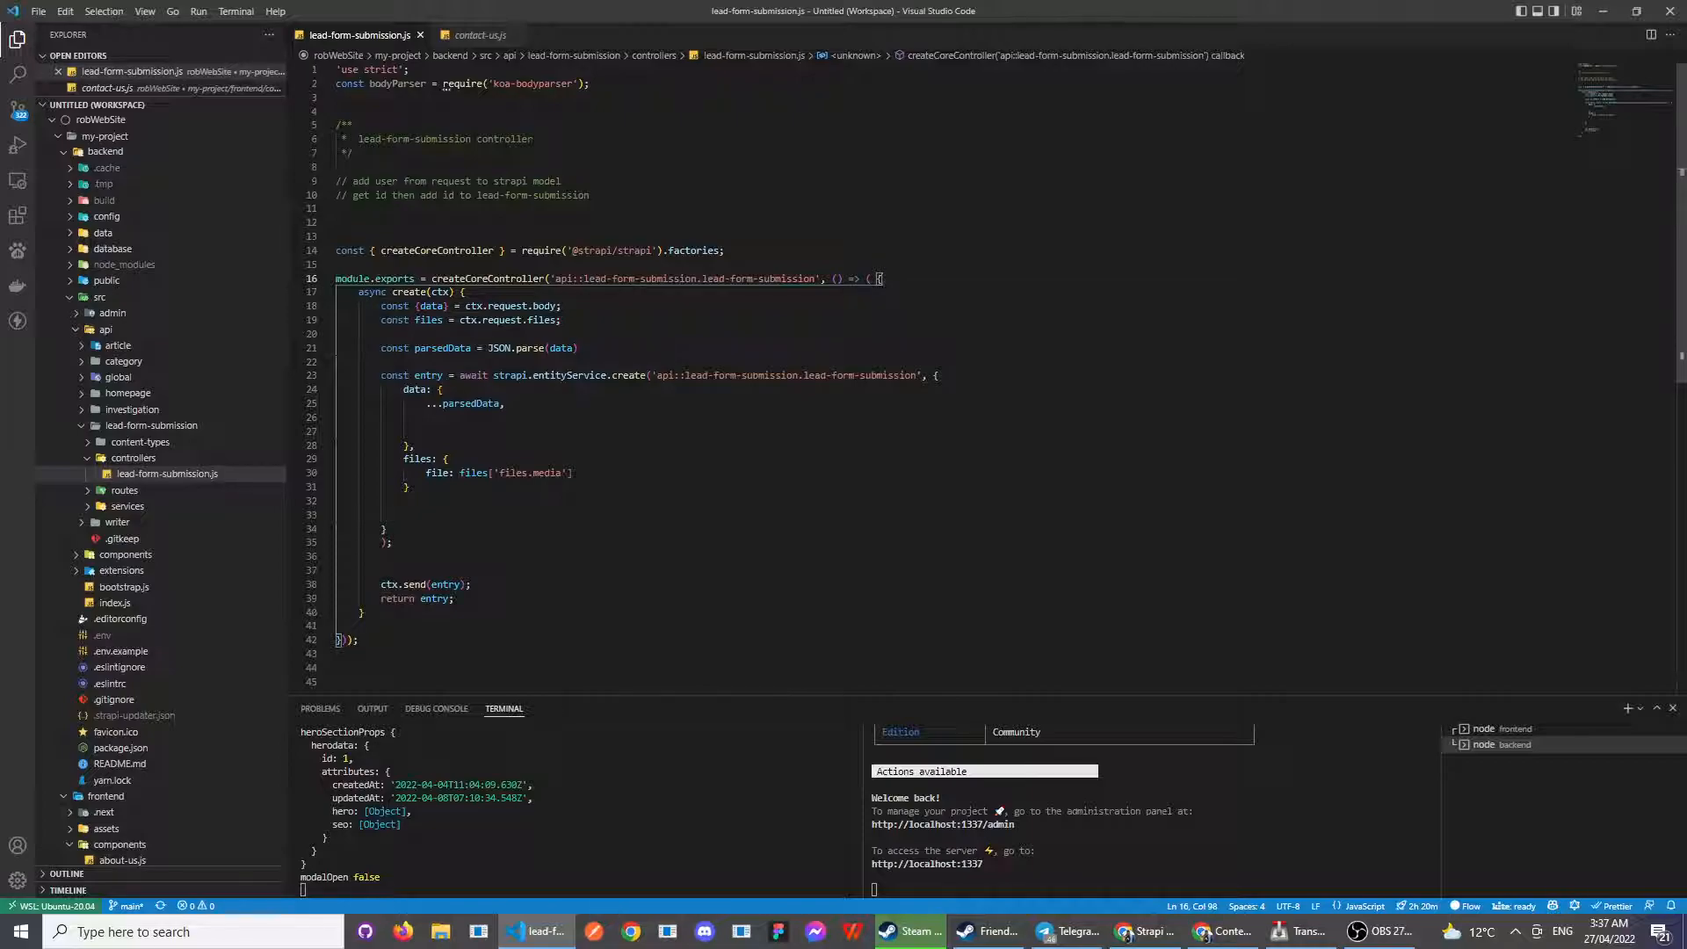
pyautogui.click(1216, 931)
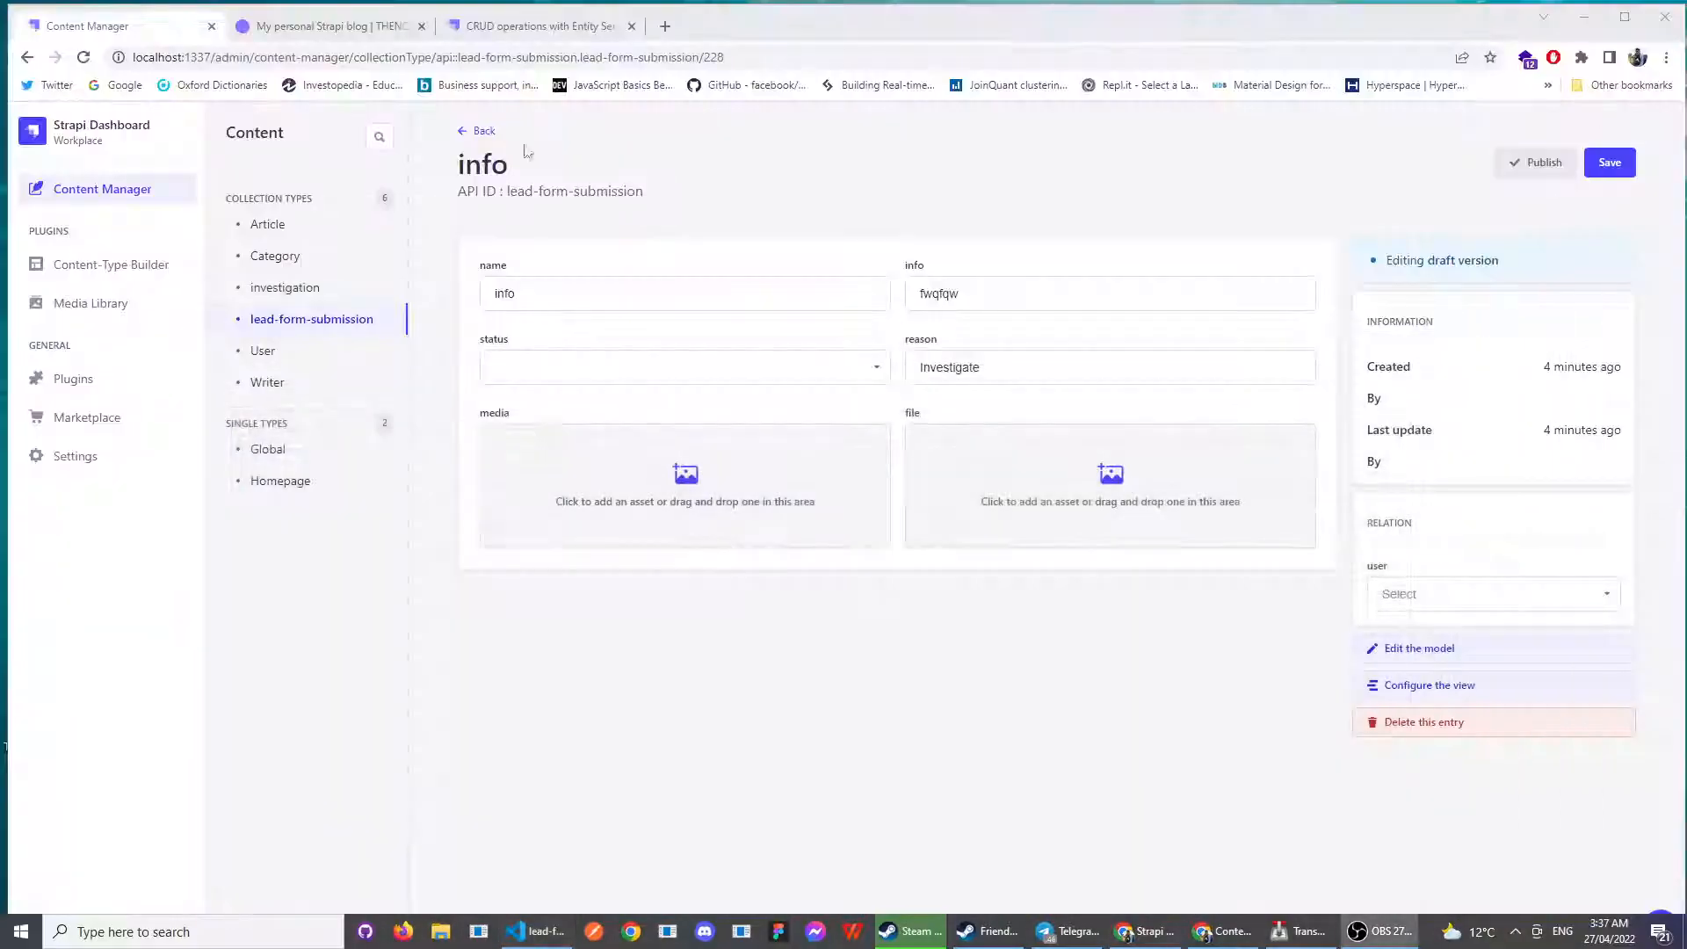
pyautogui.click(328, 25)
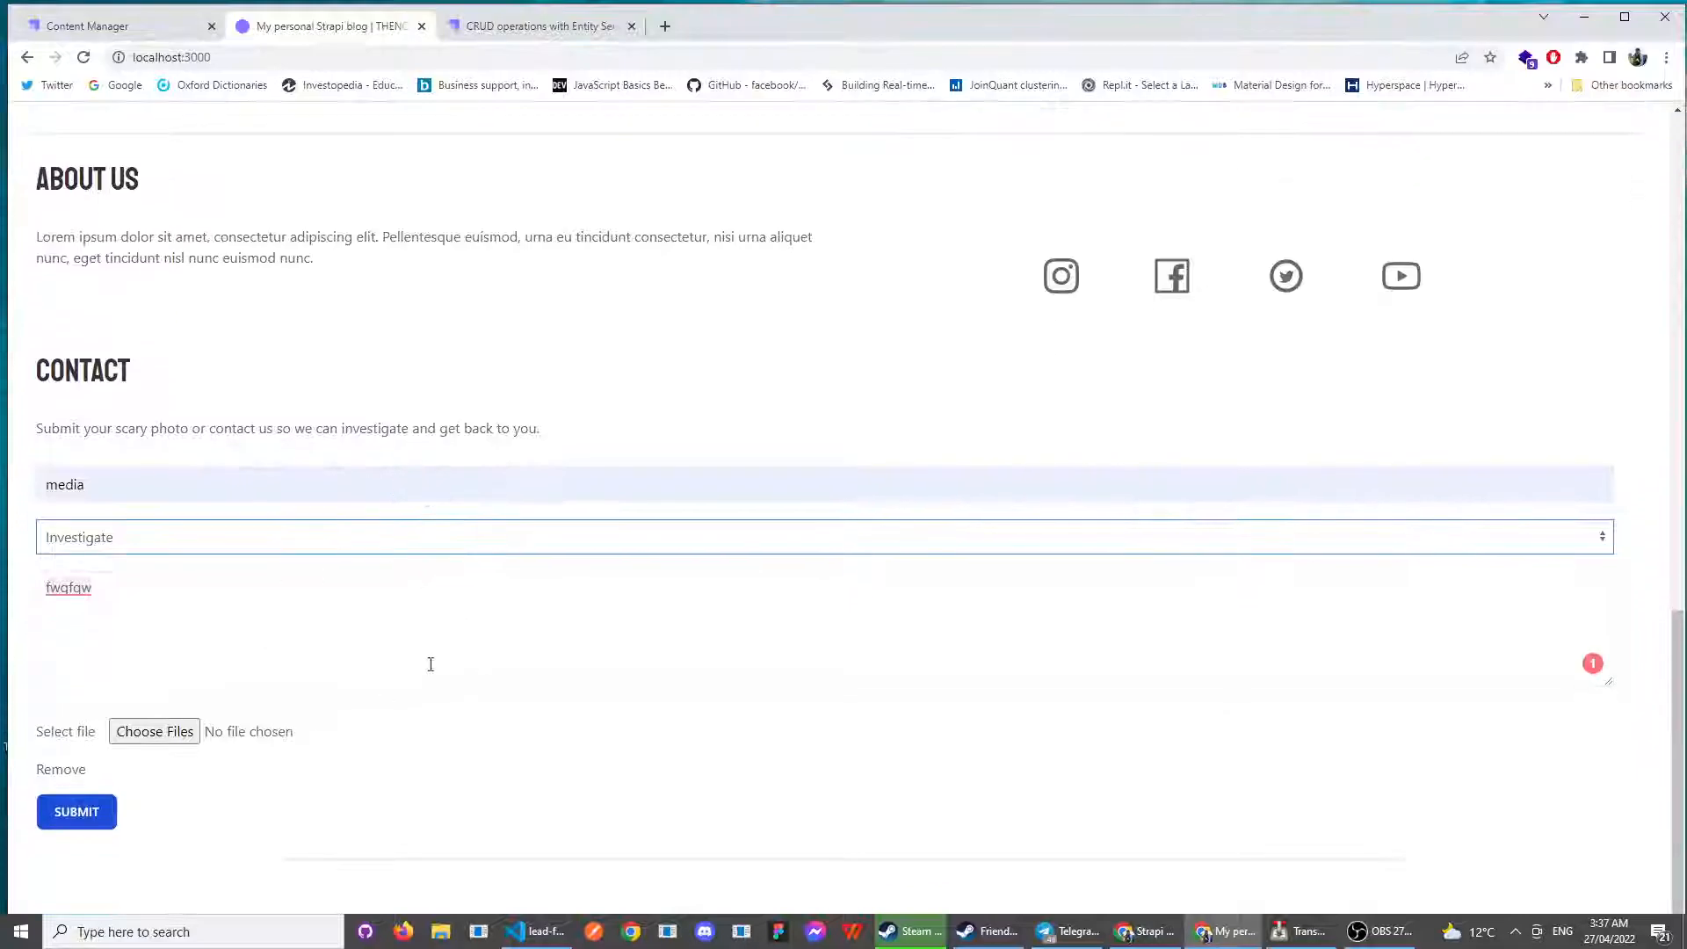
pyautogui.click(535, 931)
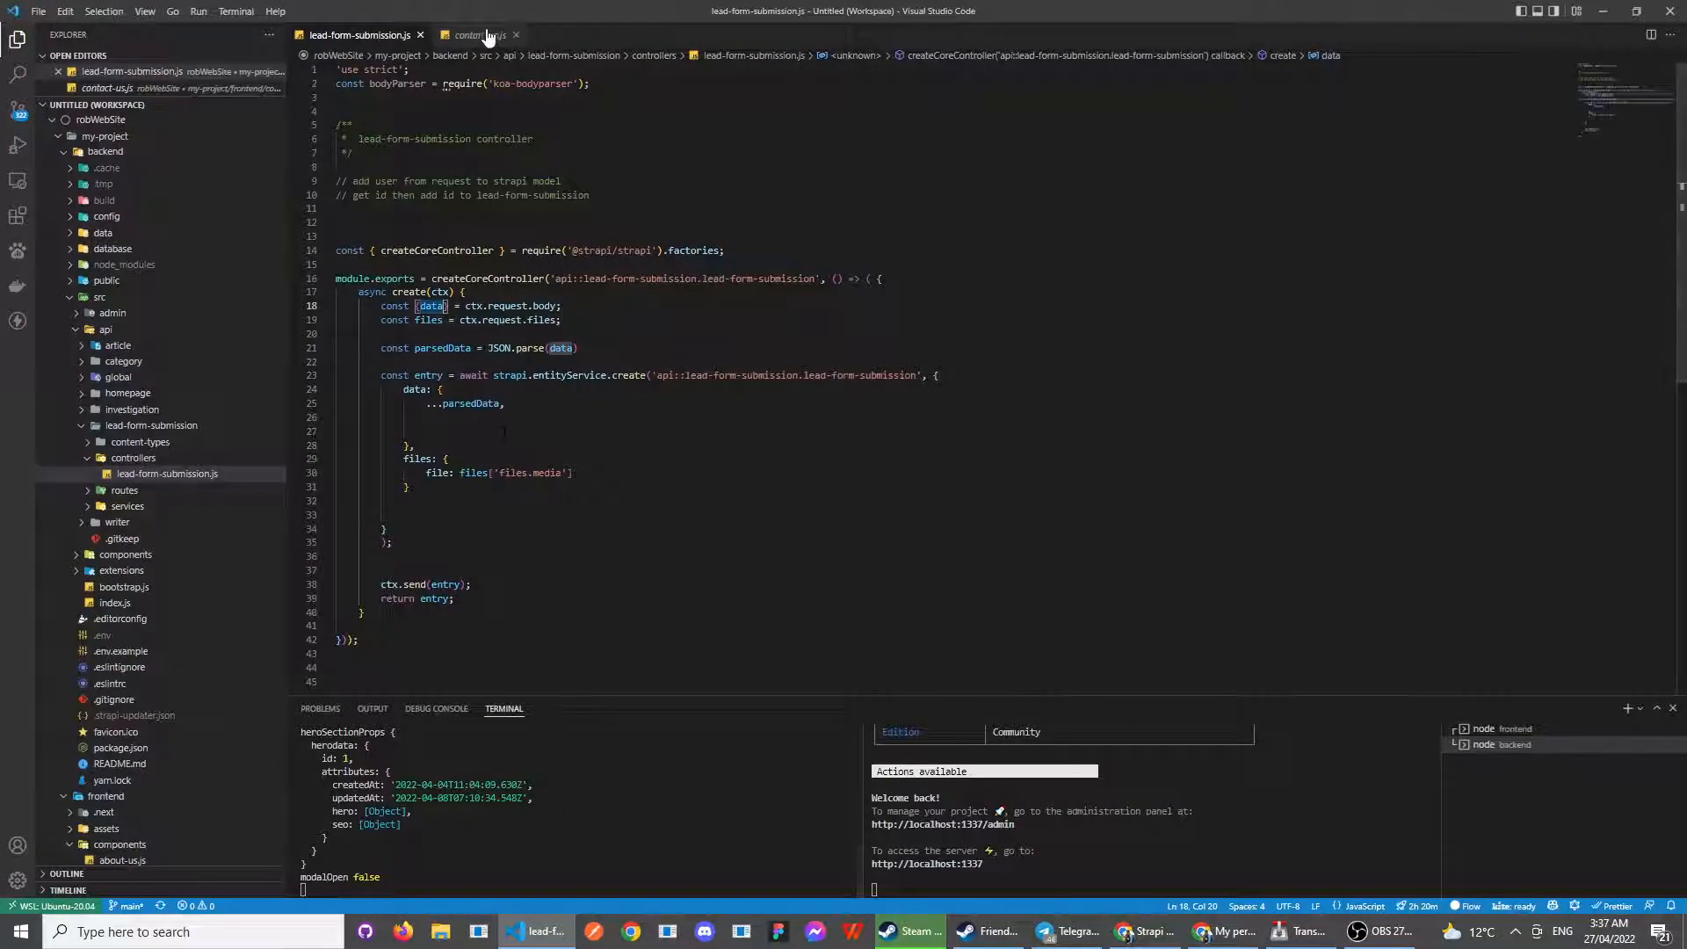
# - Open contact-us.js and scroll through onSubmit, which appends media files and posts to lead-form-submissions
pyautogui.click(479, 34)
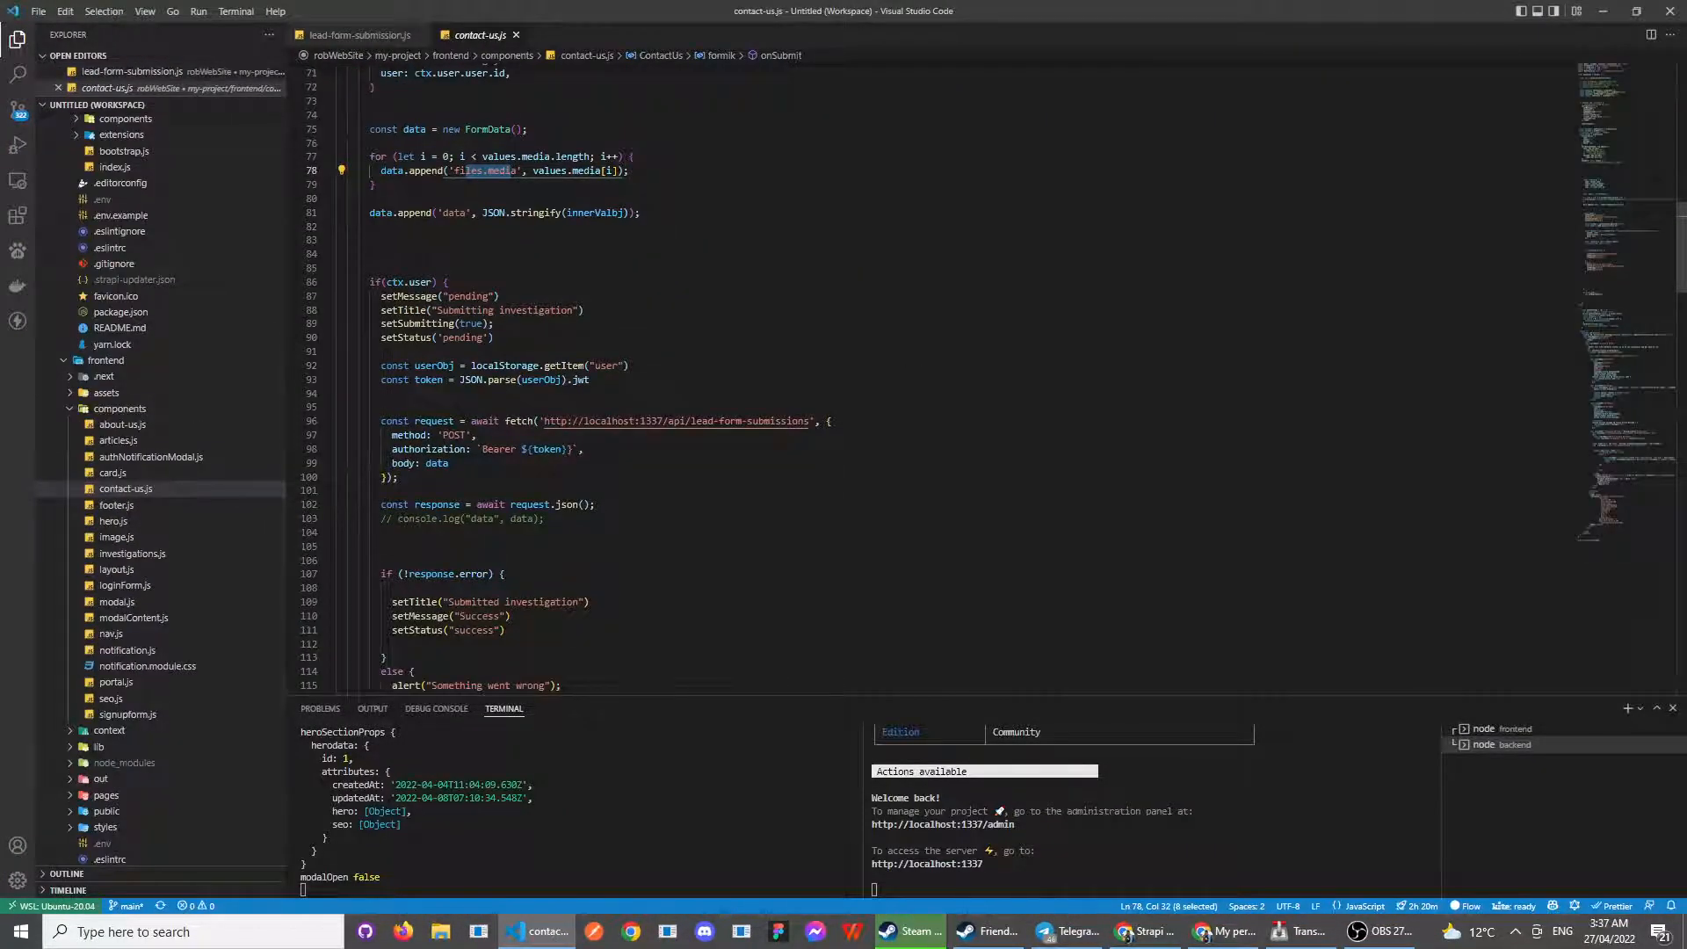
pyautogui.scroll(3)
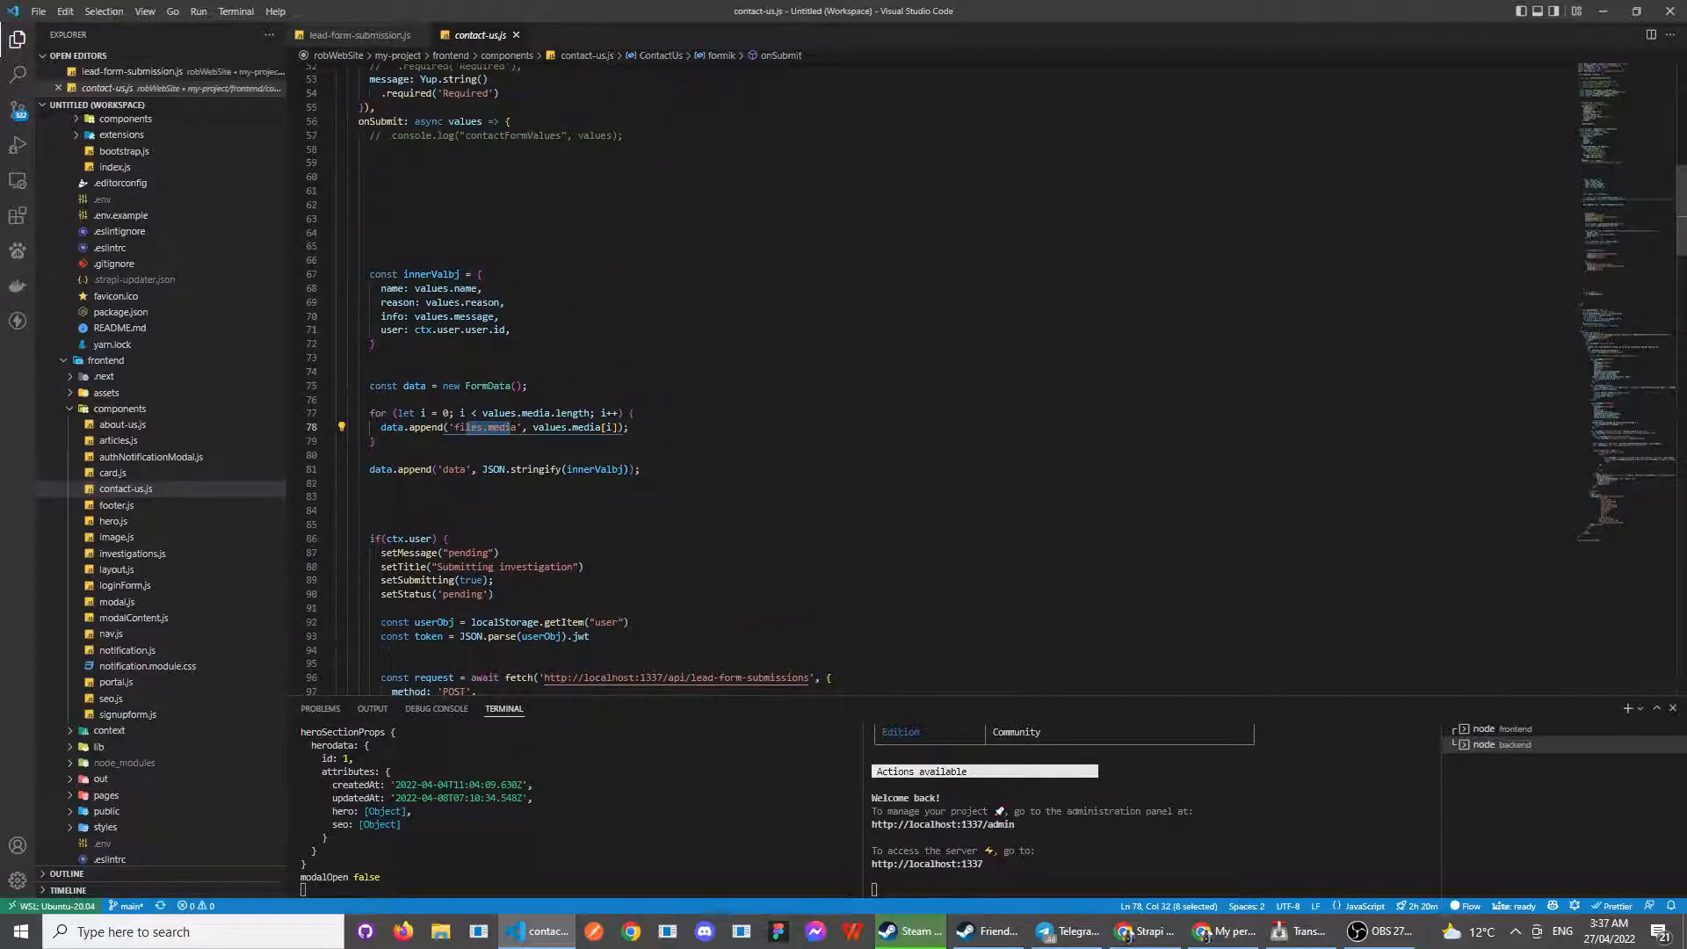
pyautogui.scroll(-3)
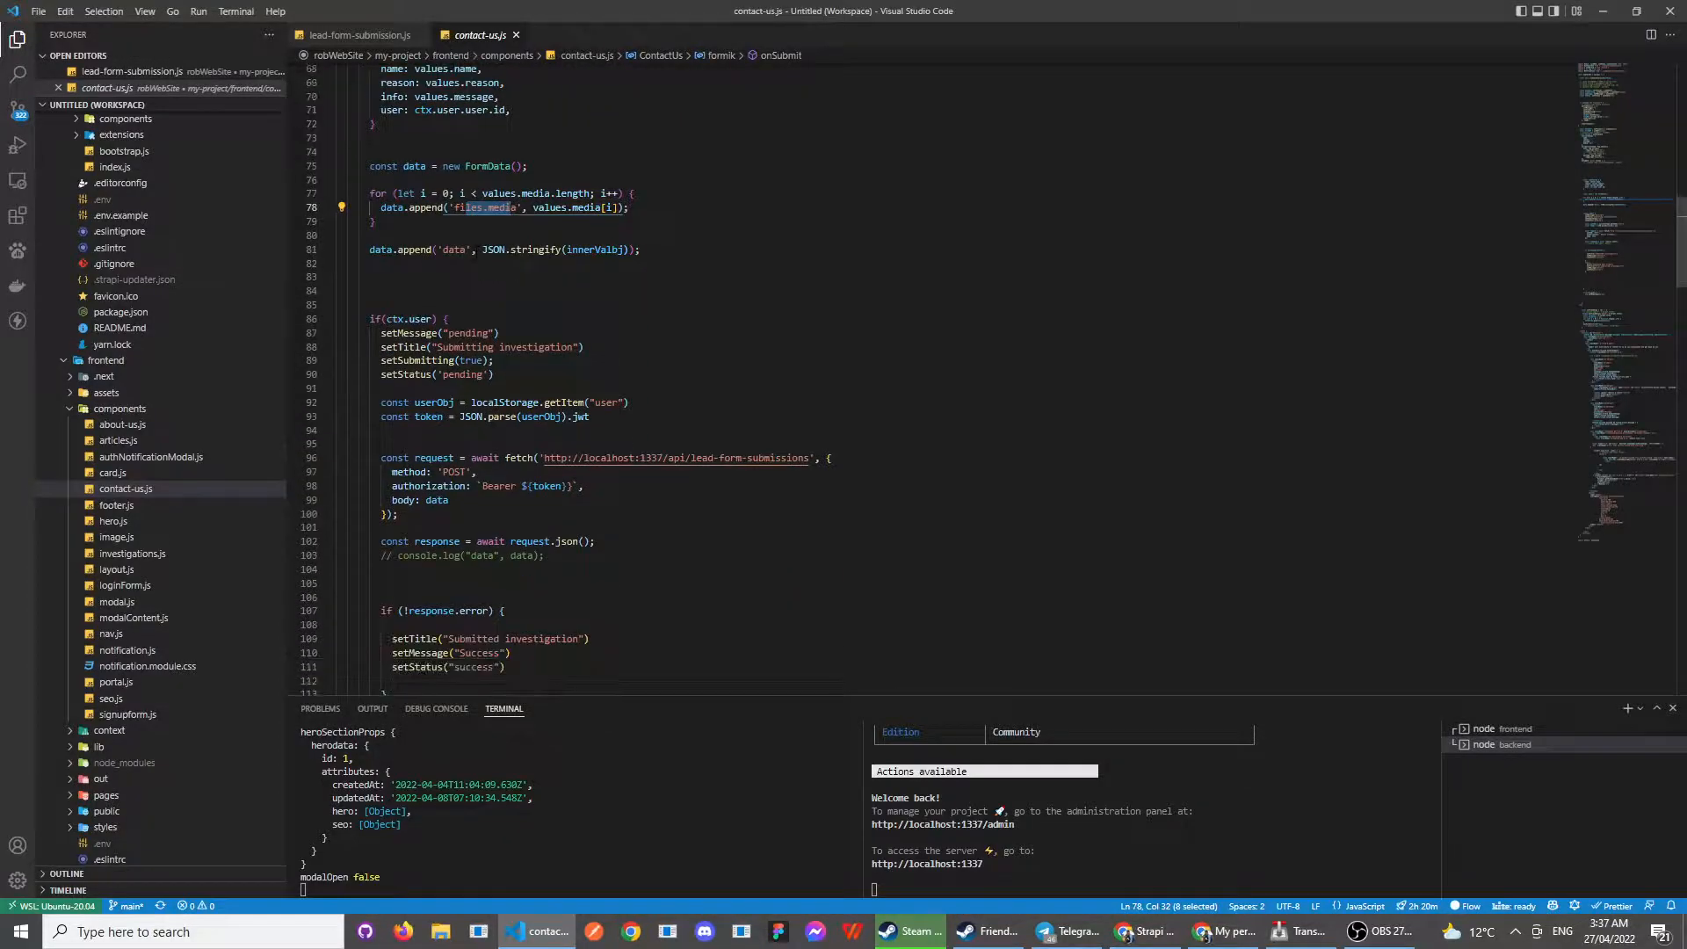
pyautogui.scroll(-3)
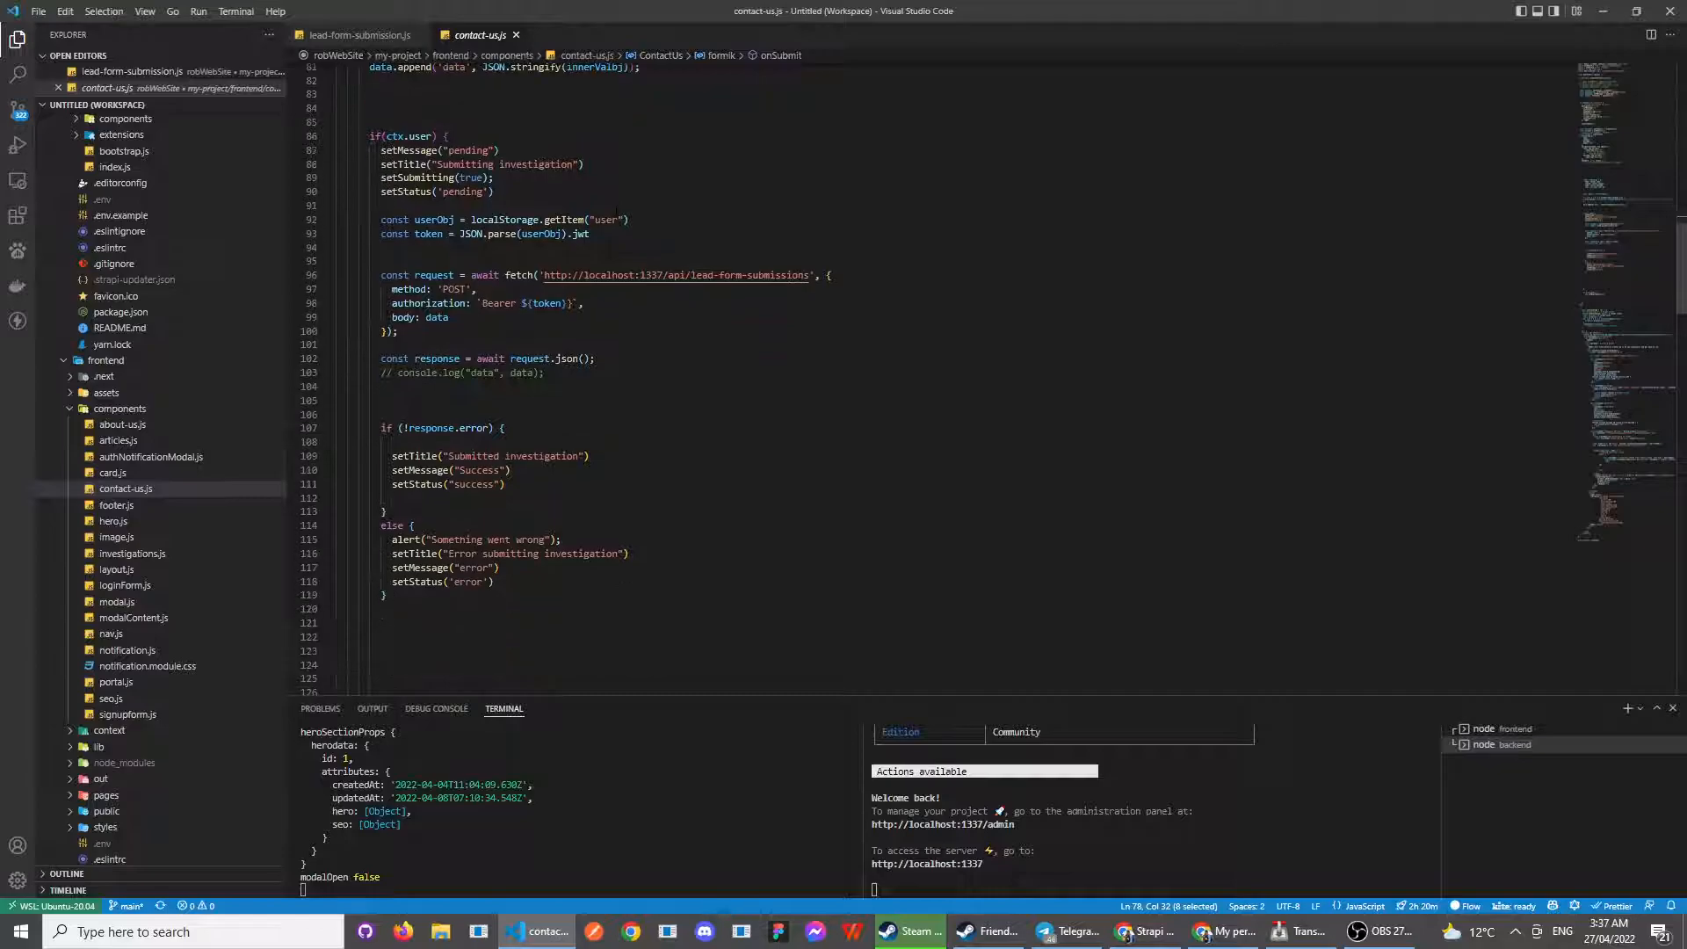
pyautogui.scroll(3)
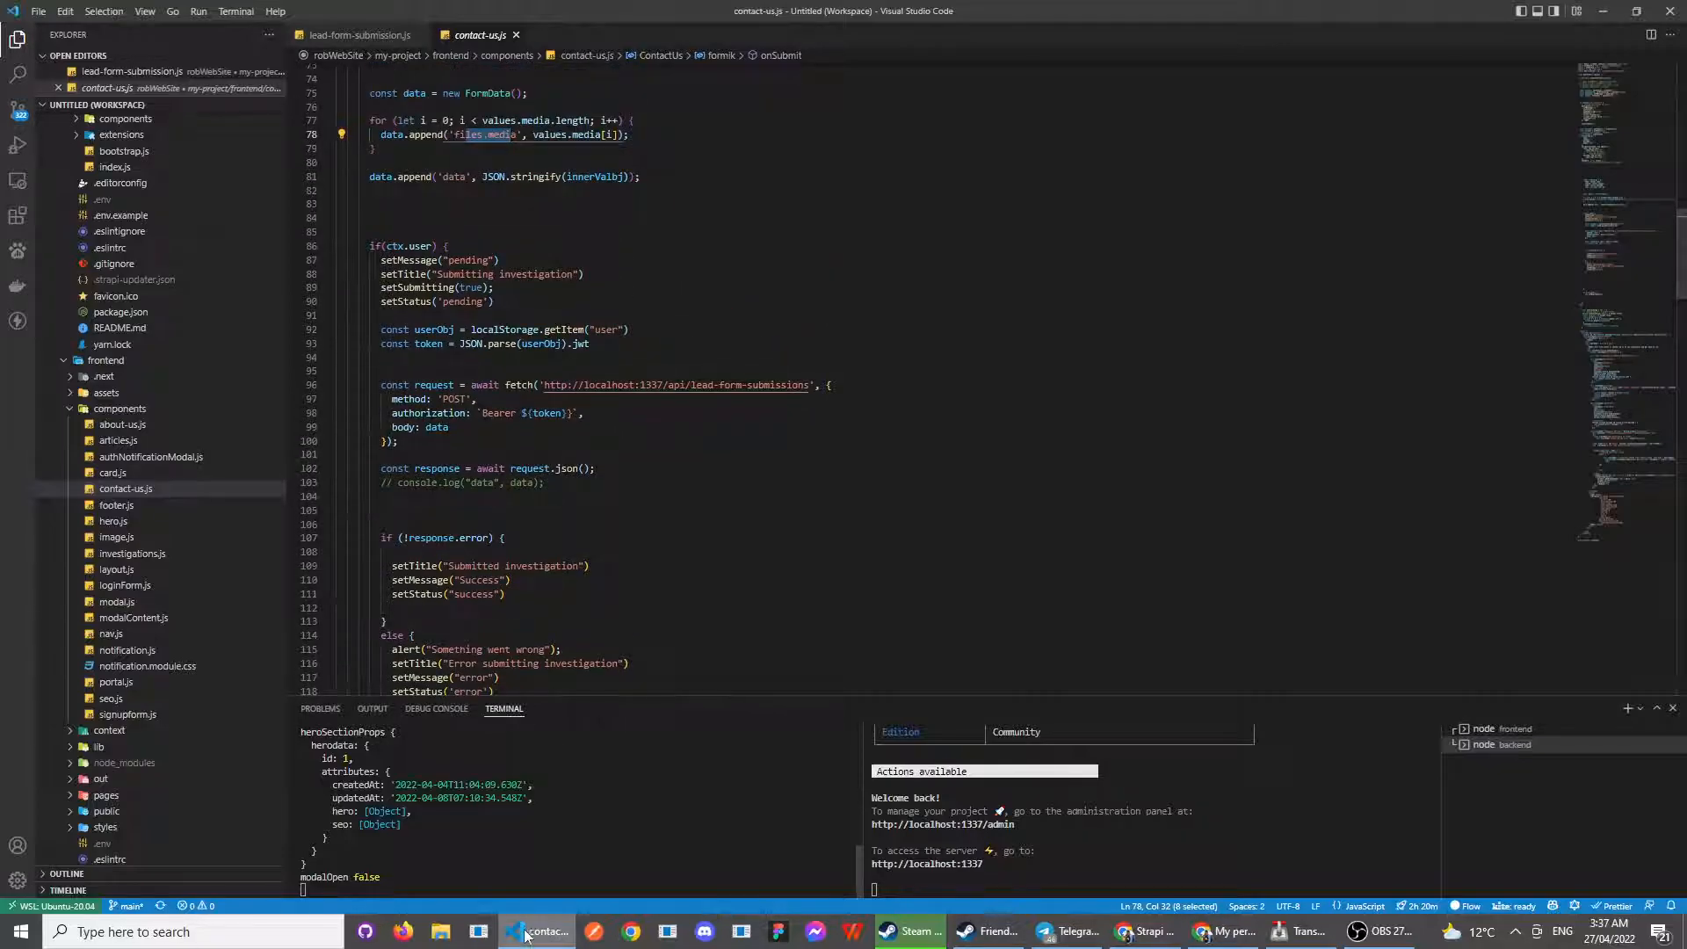
# - Inspect the data variable in lead-form-submission.js, then bring up the site's contact form
pyautogui.click(358, 35)
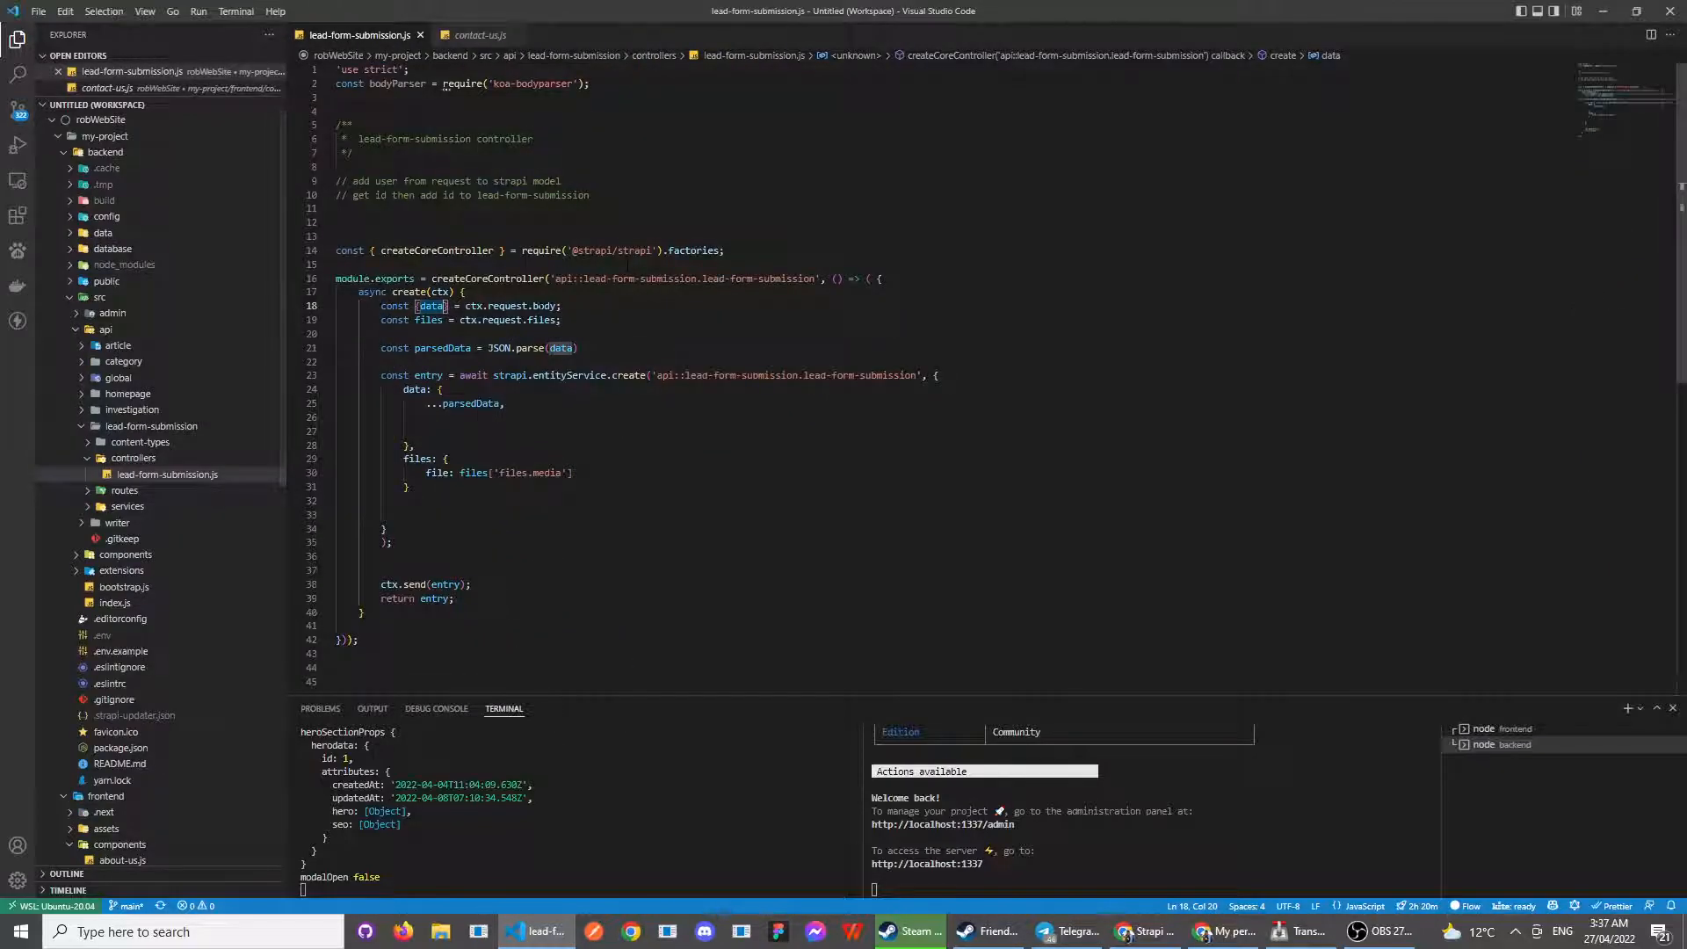
pyautogui.click(560, 320)
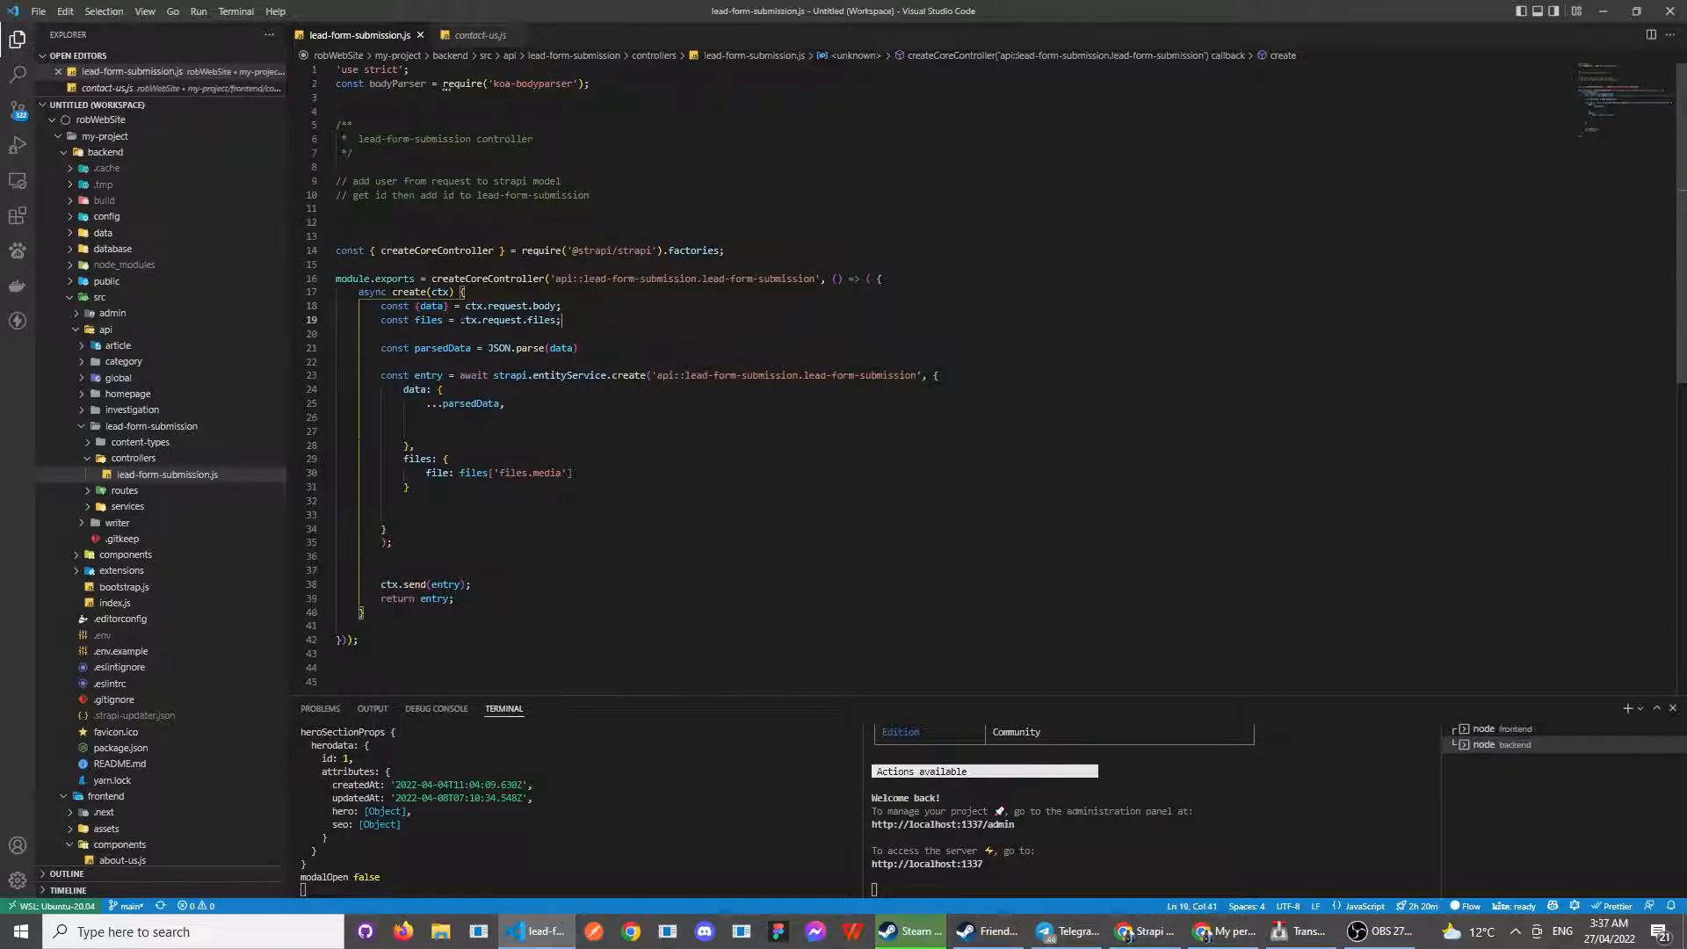
pyautogui.doubleClick(492, 320)
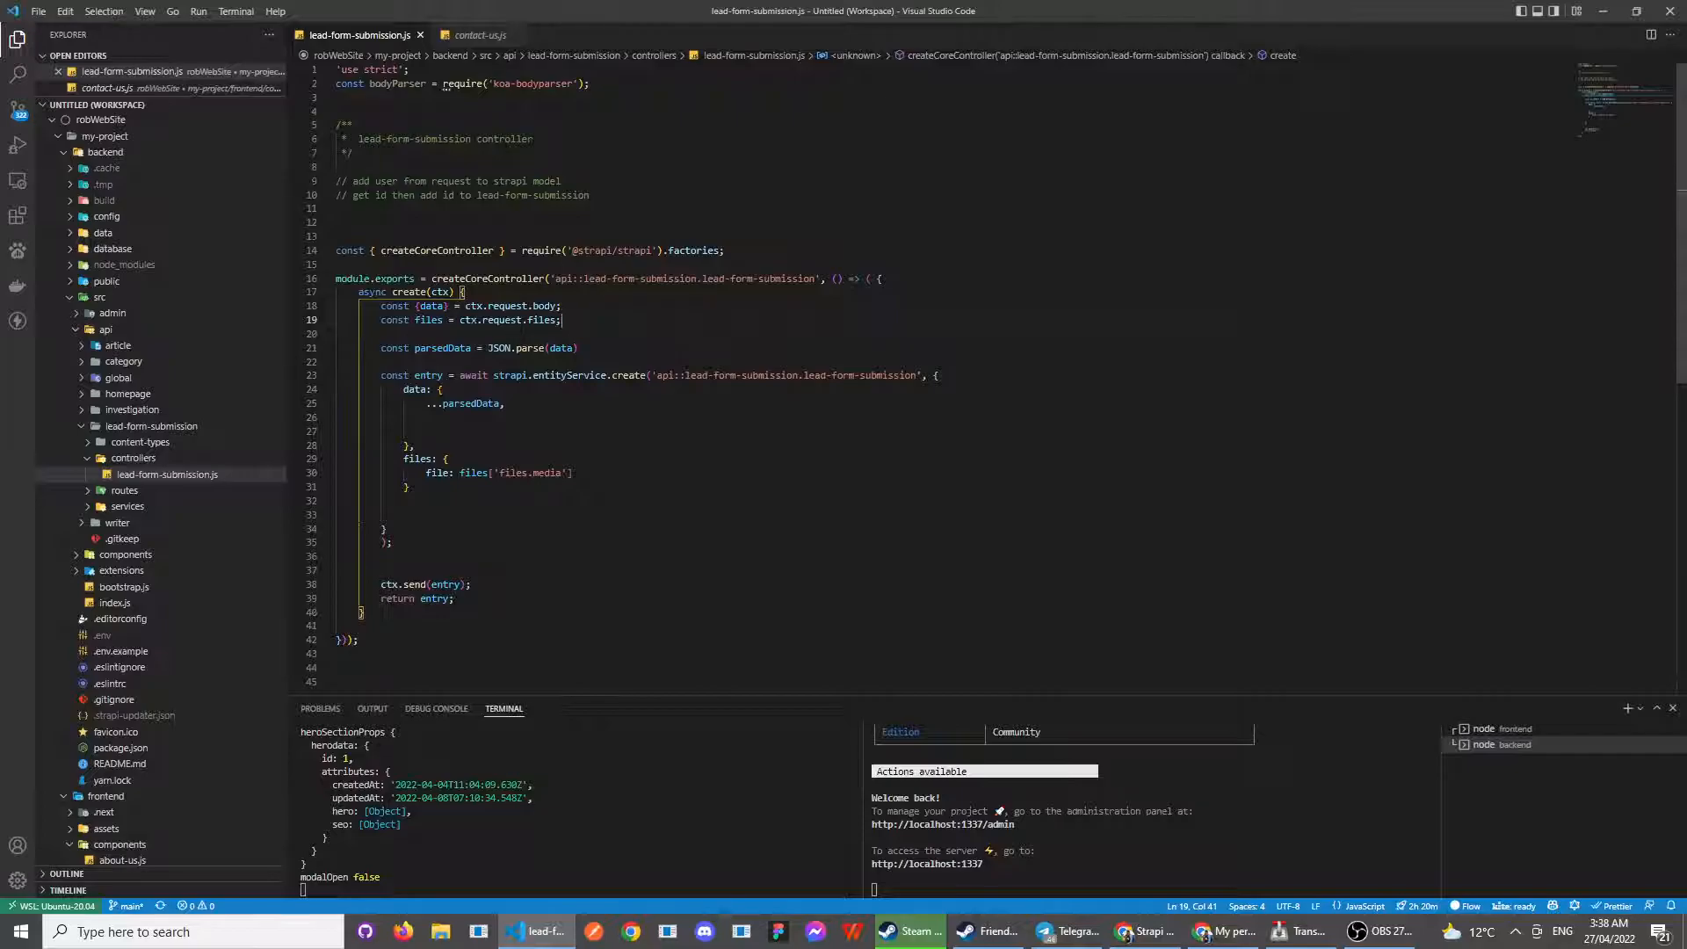
pyautogui.doubleClick(431, 306)
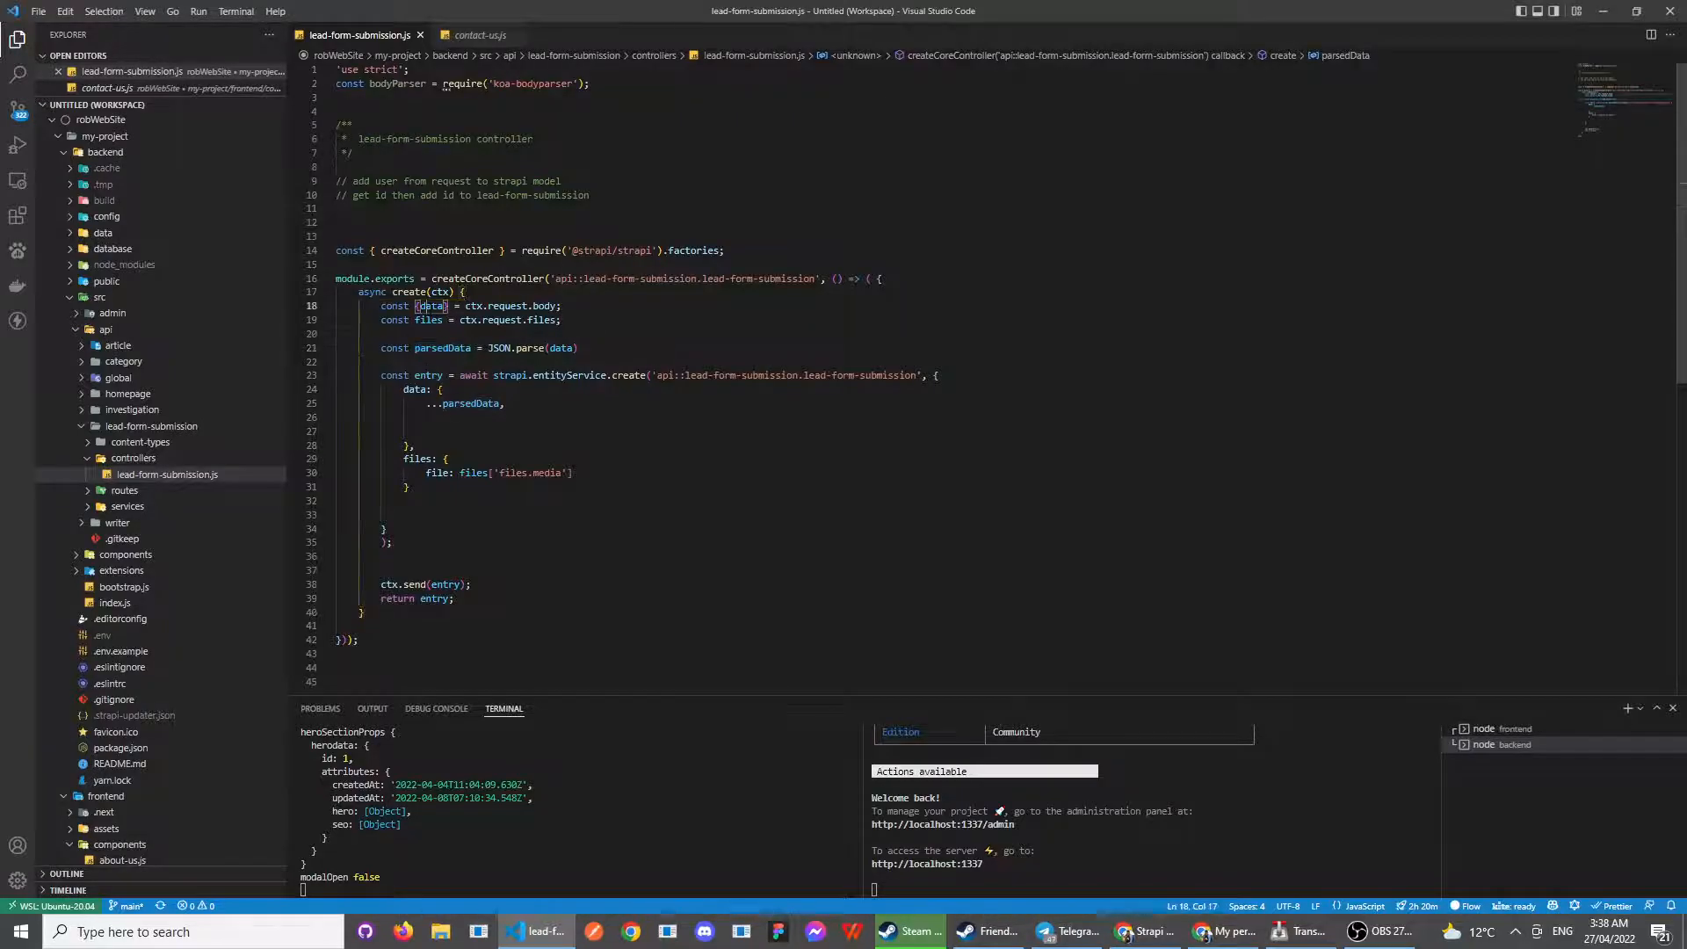
pyautogui.click(524, 346)
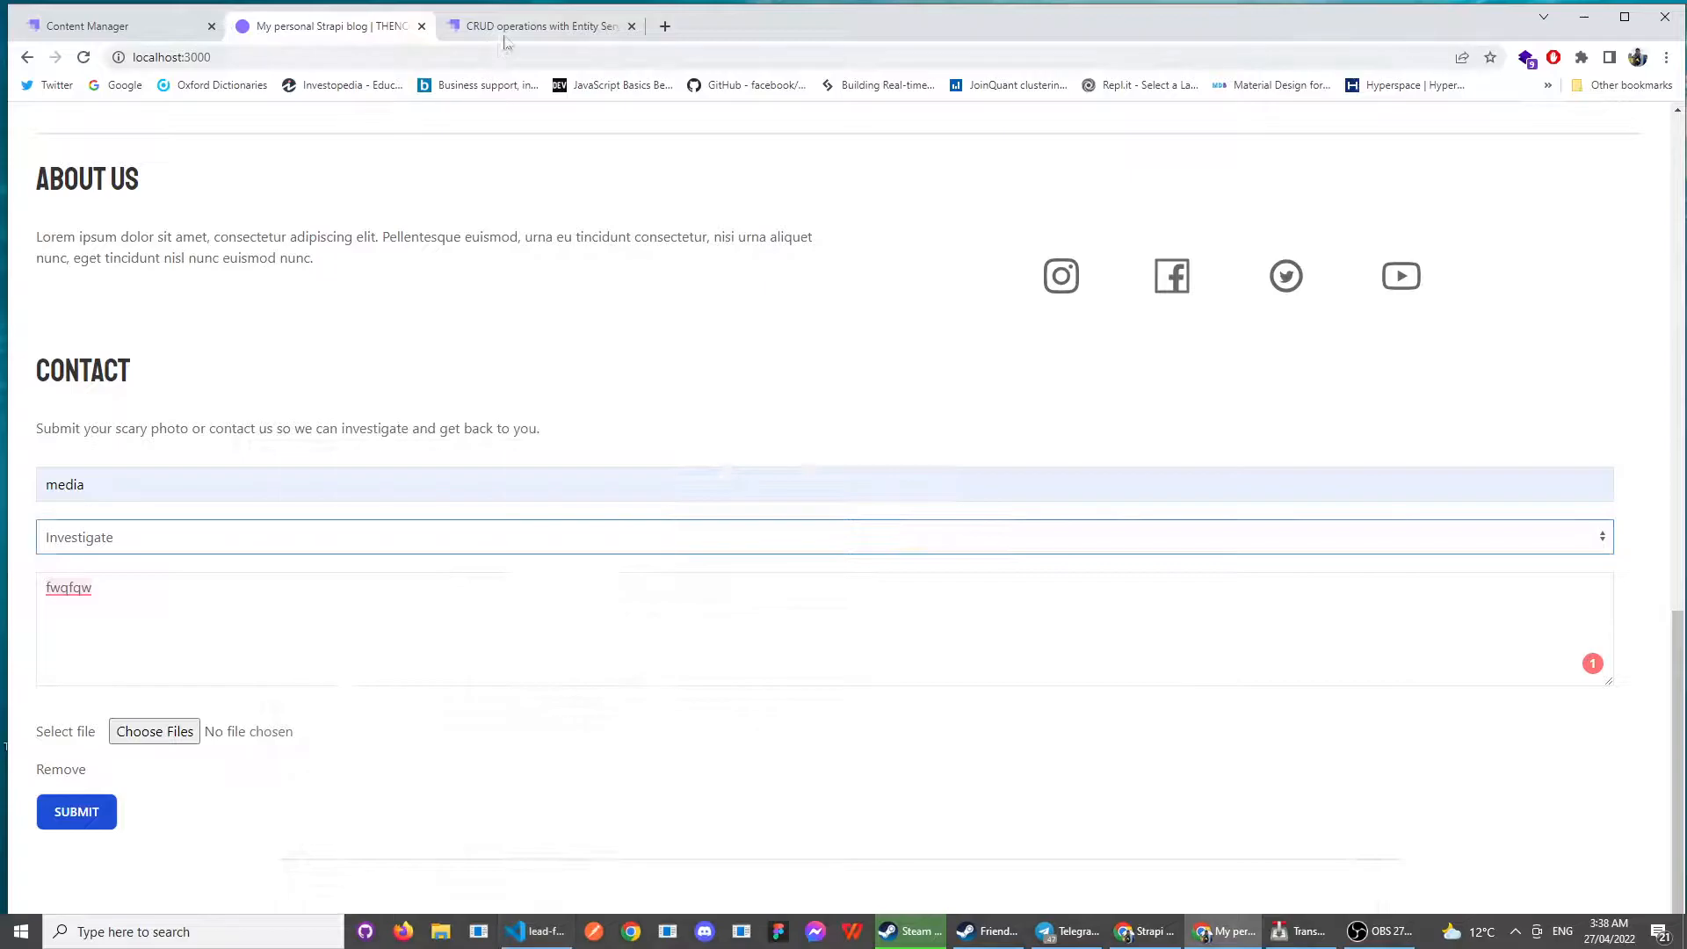
# - Study the docs' Entity Service create() example and its data parameter, then return to the 'info' admin entry
pyautogui.click(537, 25)
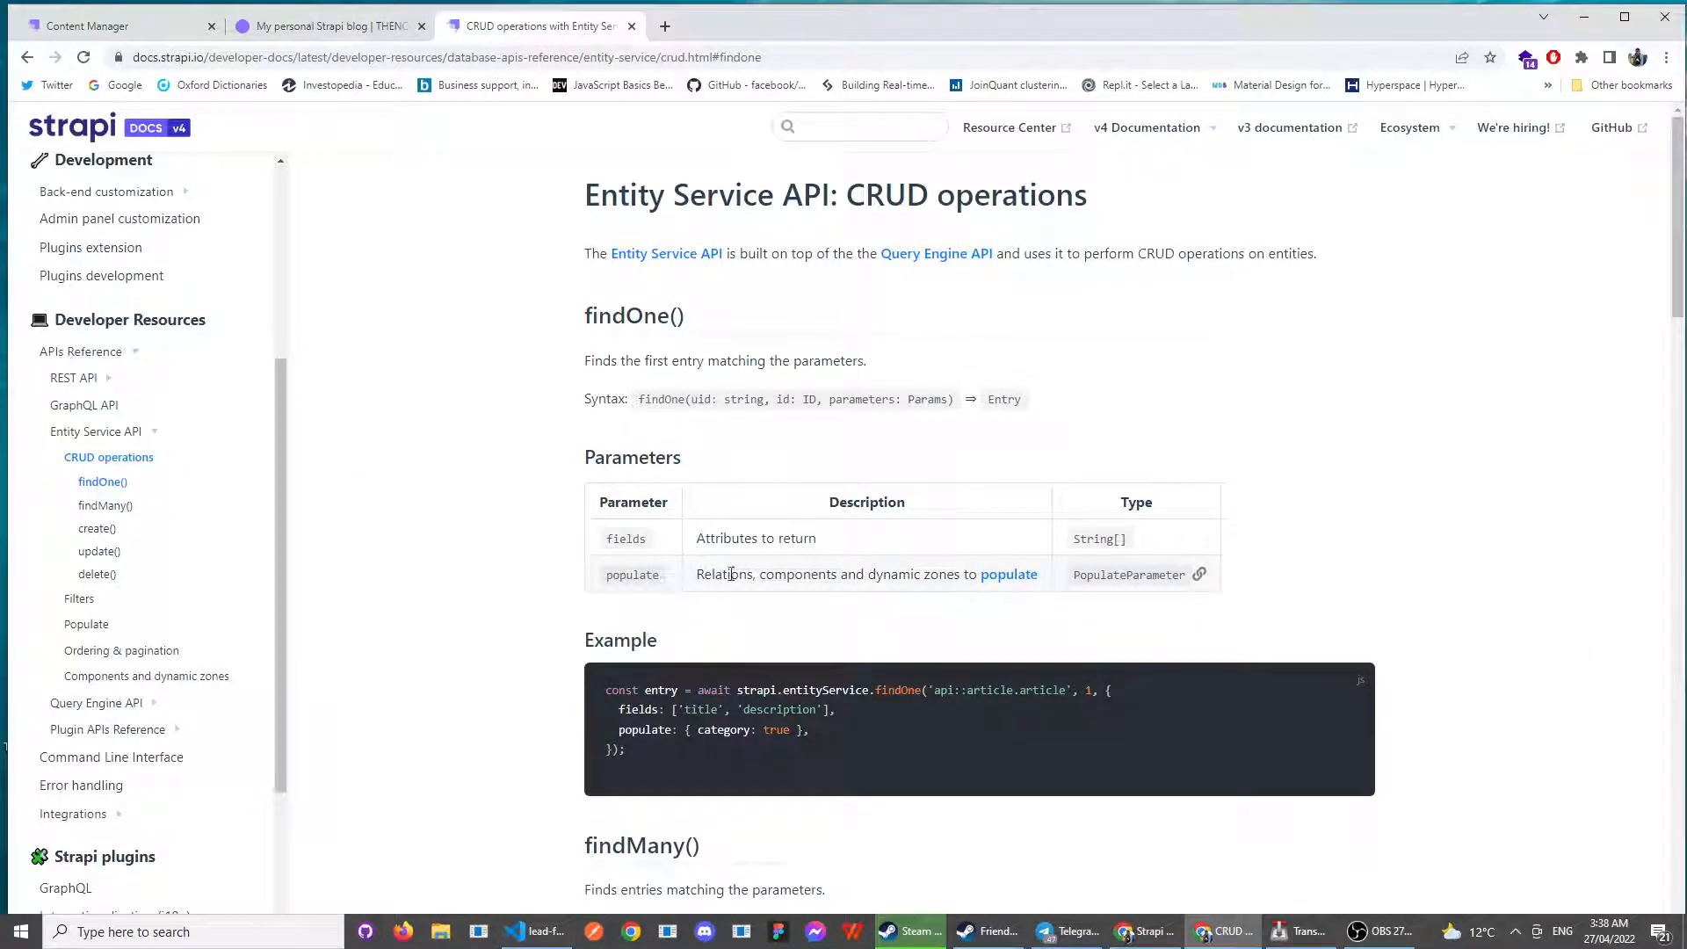
pyautogui.scroll(-3)
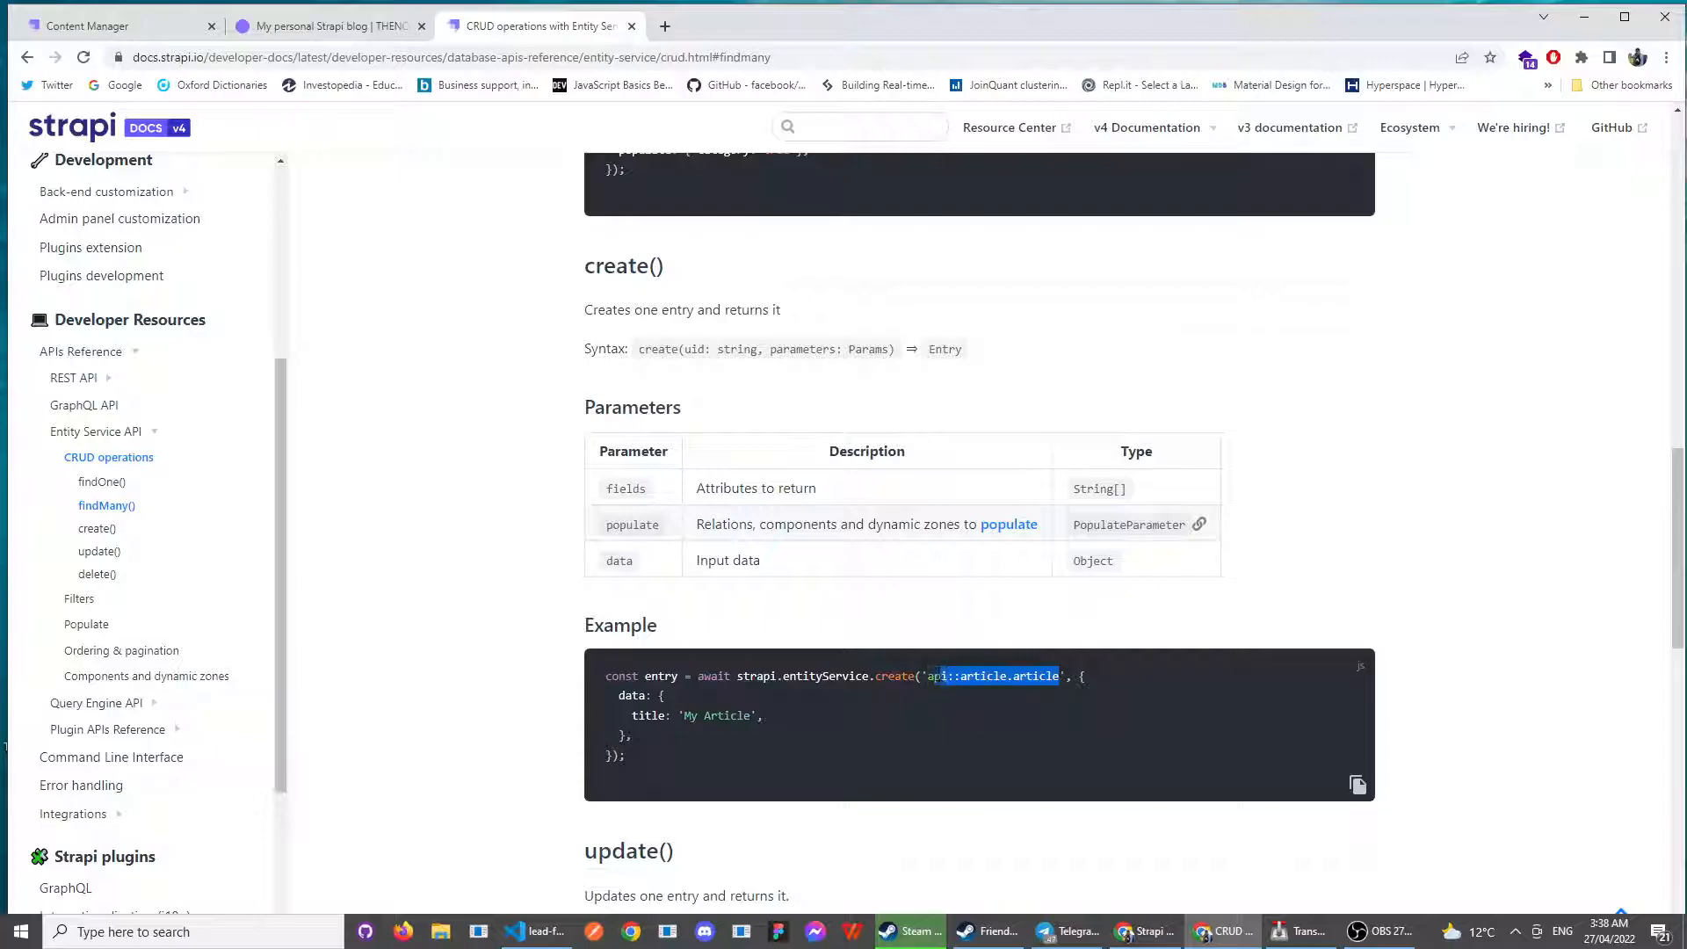
pyautogui.doubleClick(618, 560)
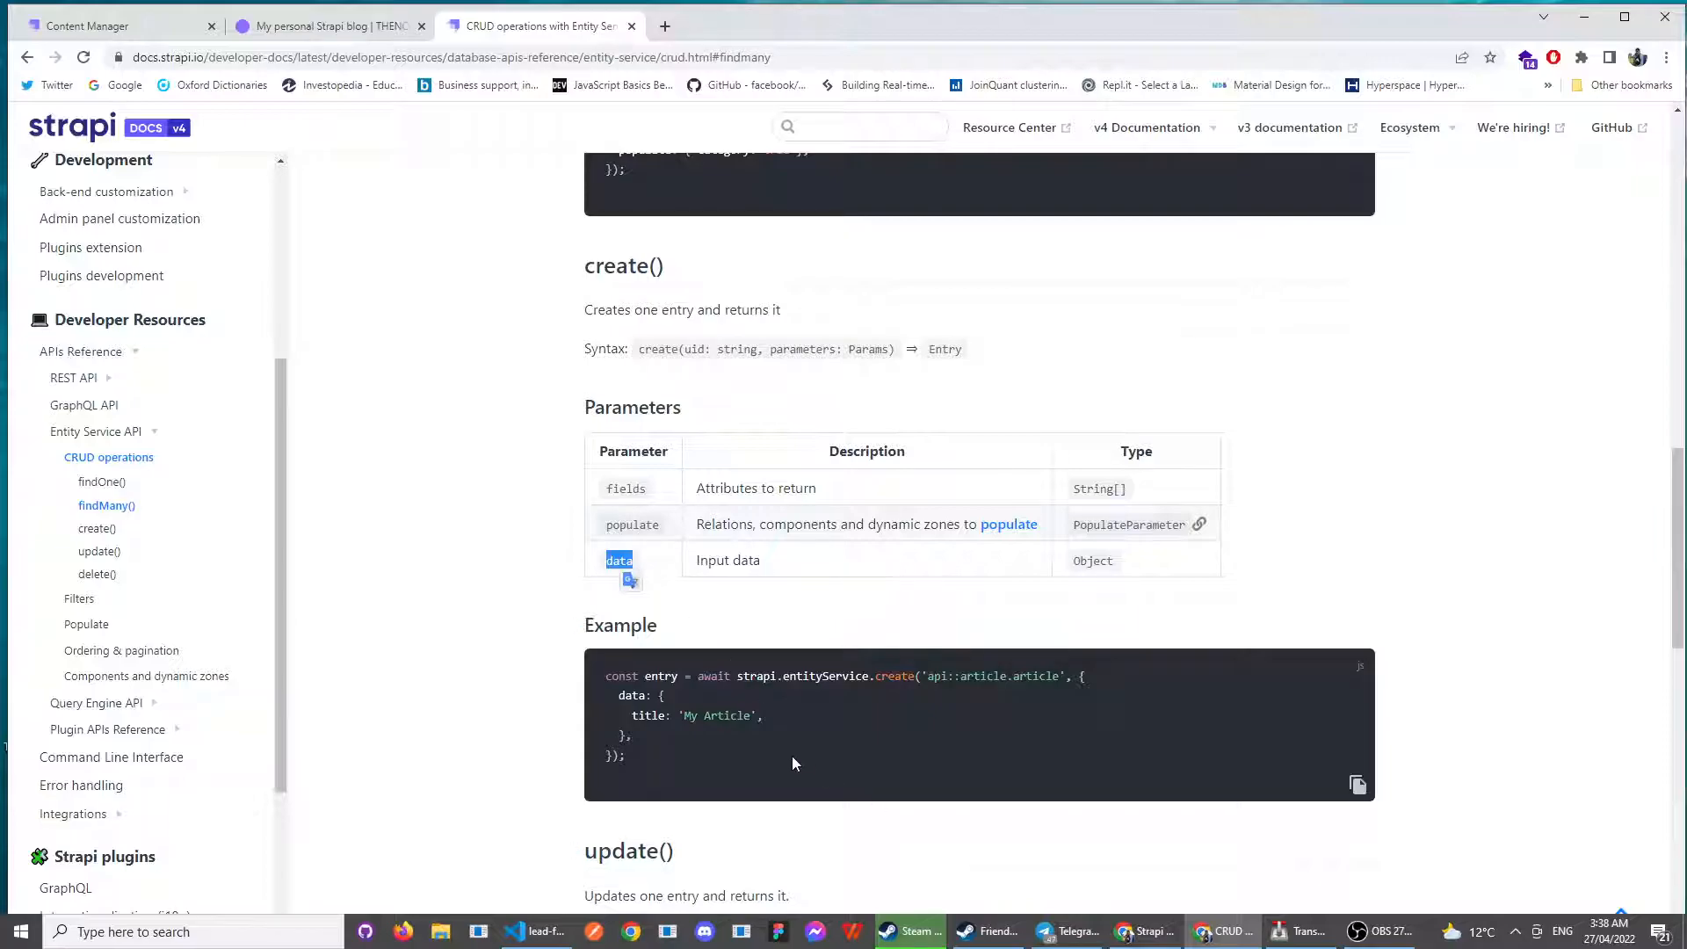
pyautogui.scroll(-3)
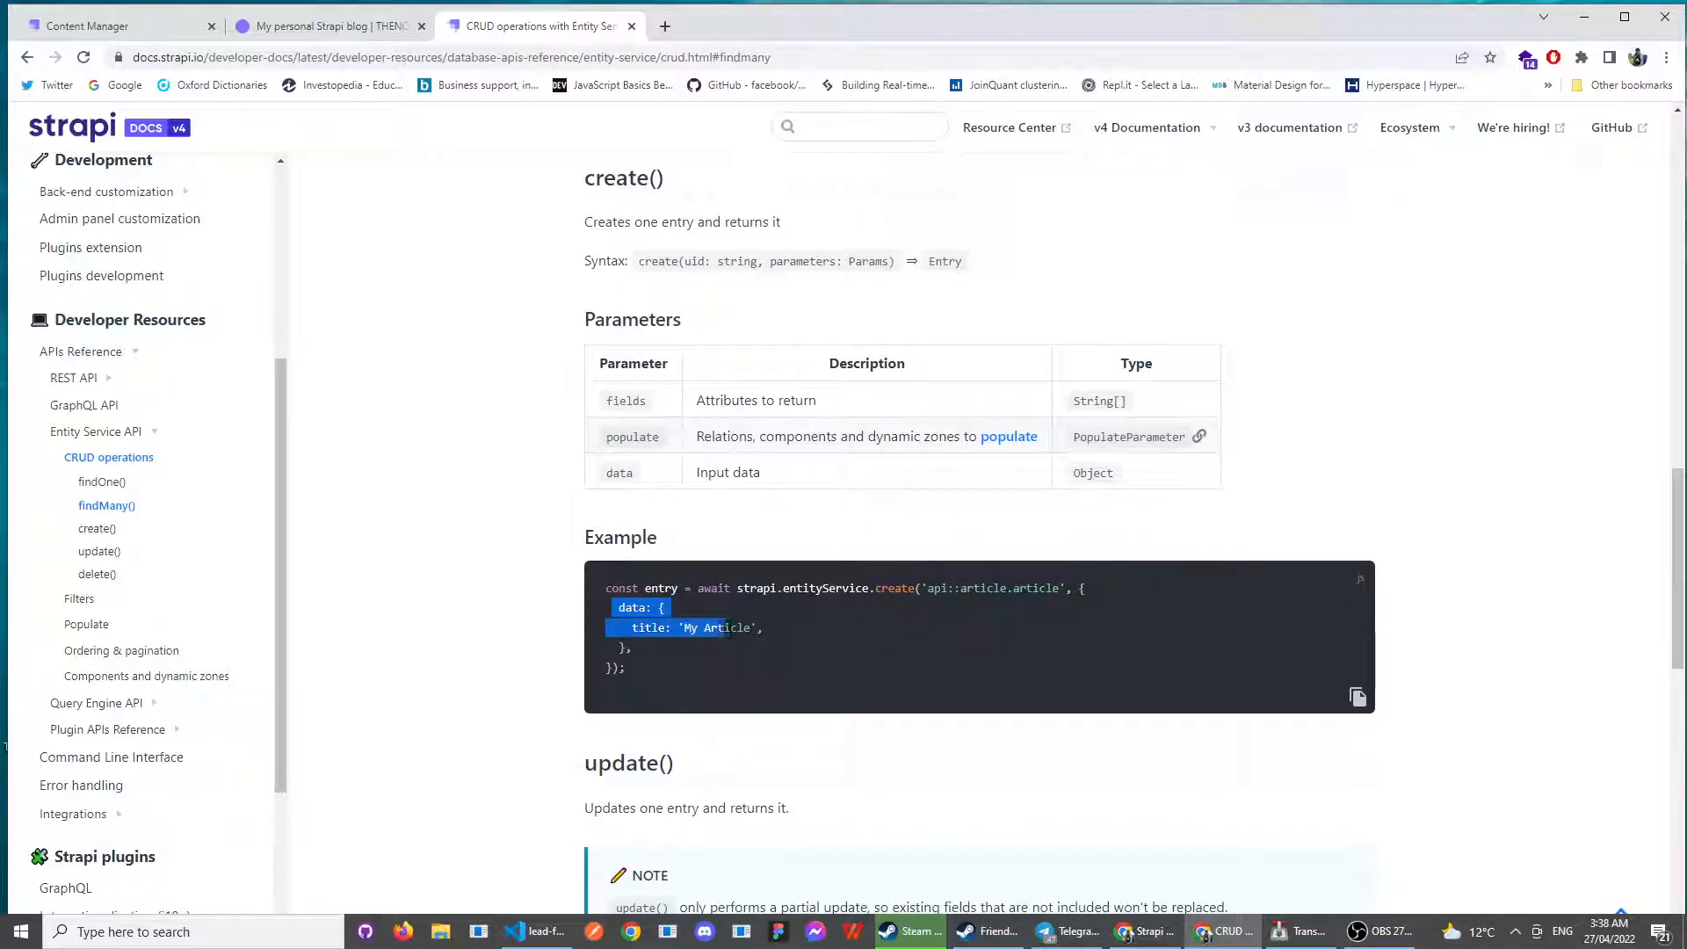
pyautogui.click(656, 653)
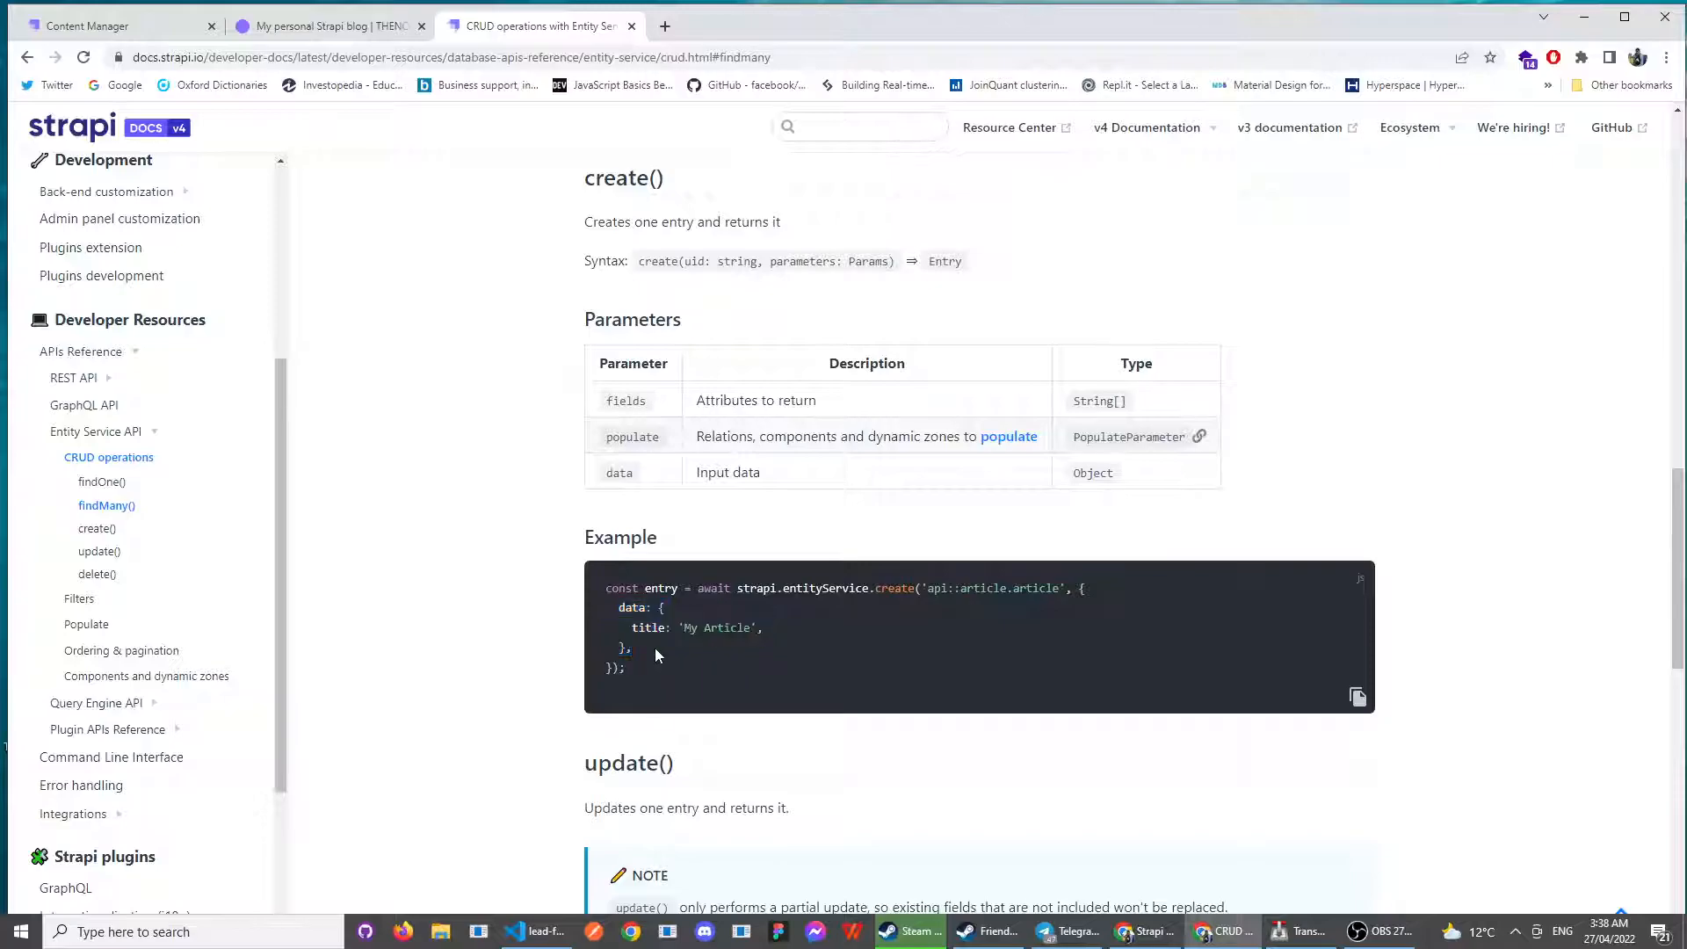
pyautogui.moveTo(643, 657)
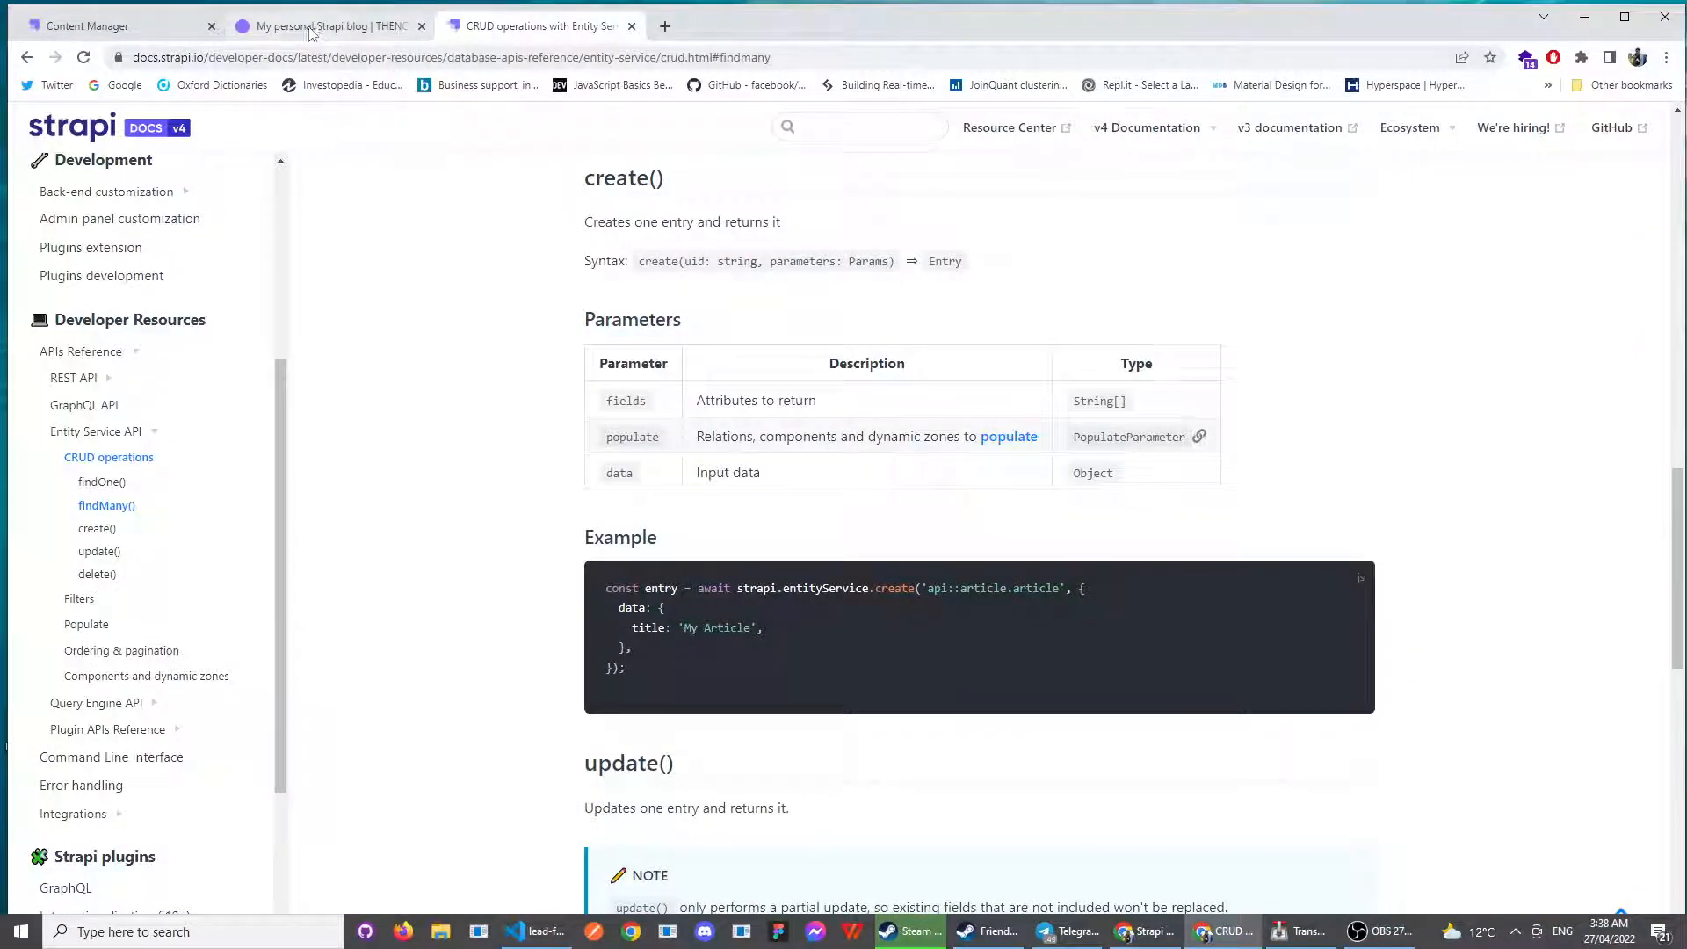
pyautogui.click(107, 24)
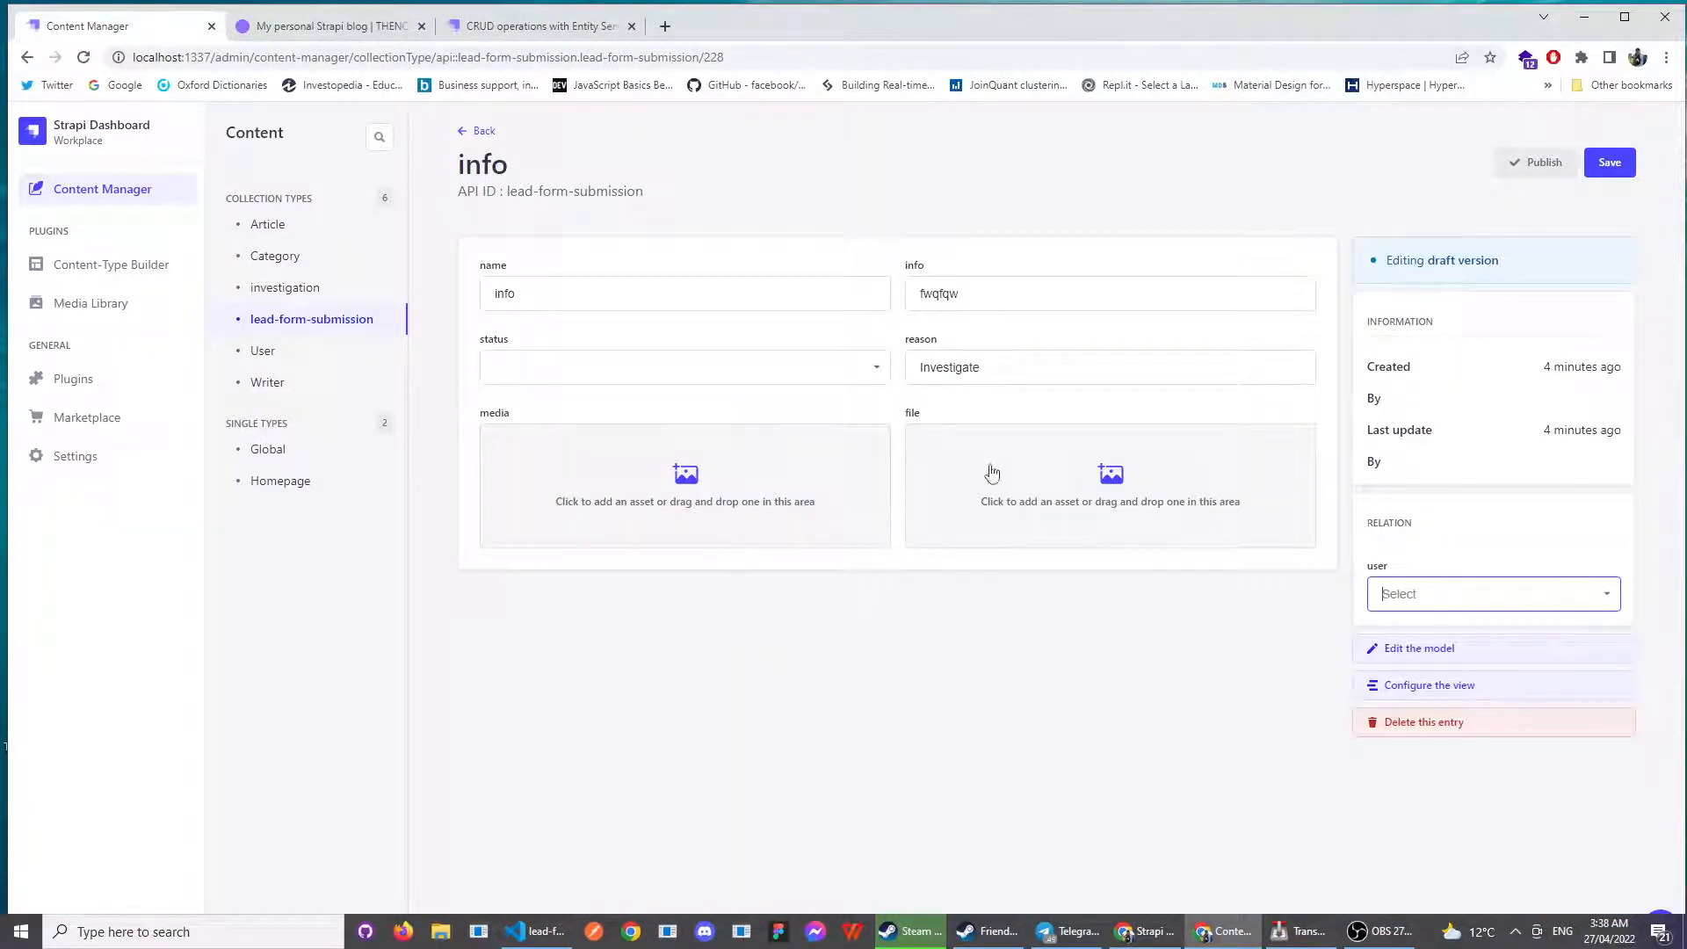